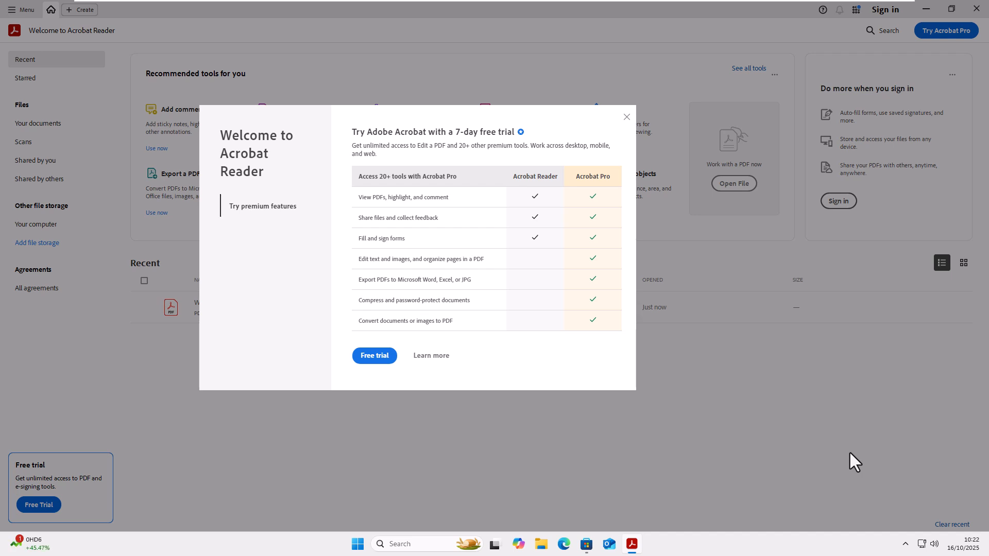
mouse_move(730, 116)
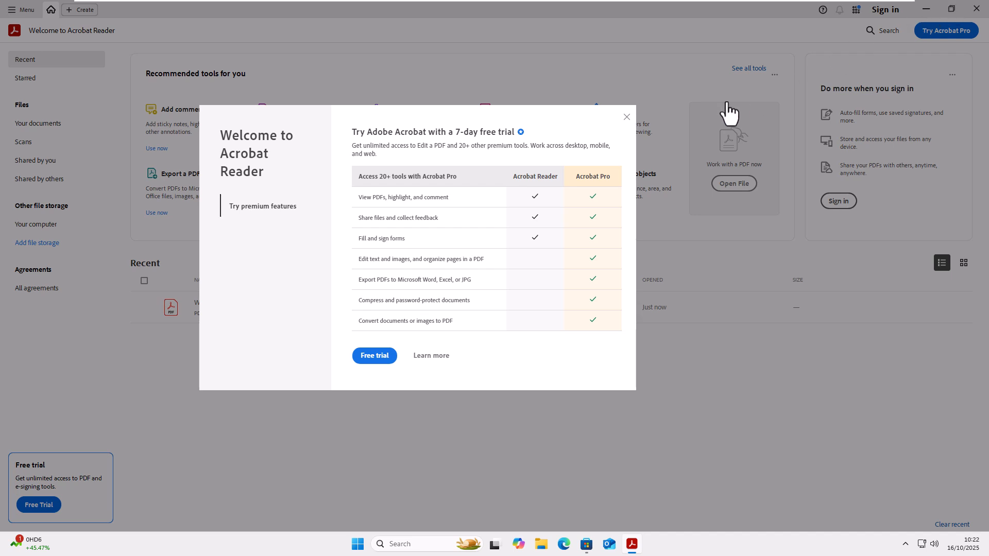
Dismiss the 'Welcome to Acrobat Reader' free-trial dialog and the follow-up prompt
left_click(626, 117)
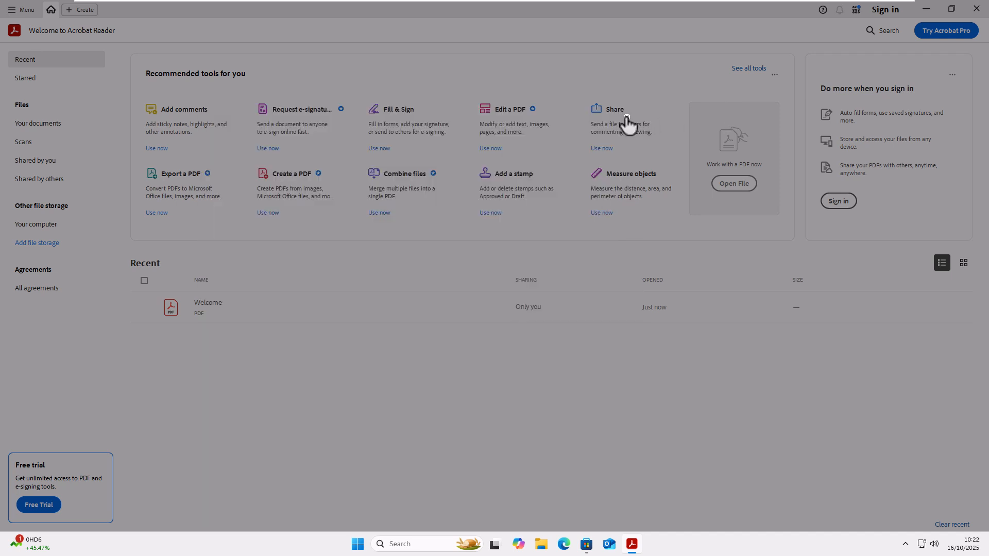
mouse_move(755, 255)
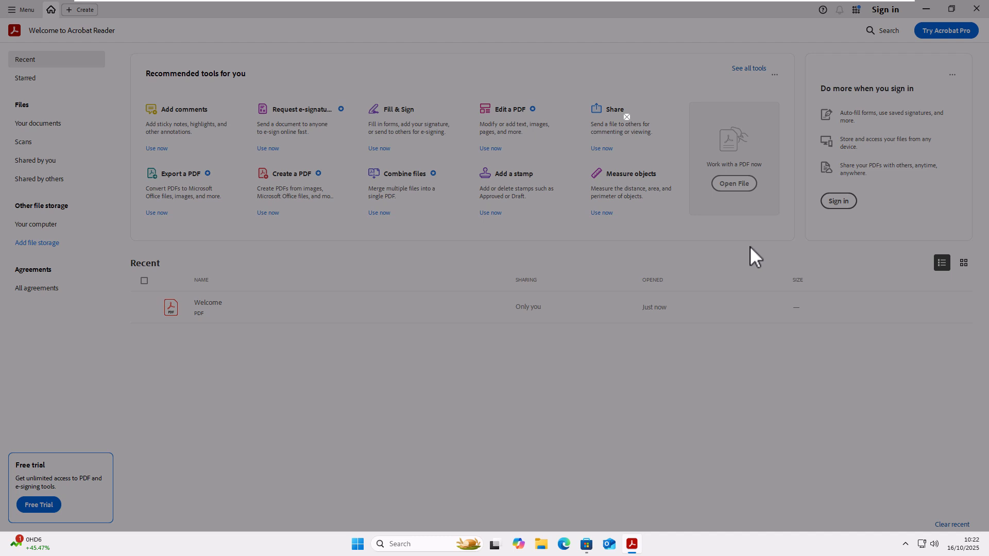
left_click(733, 183)
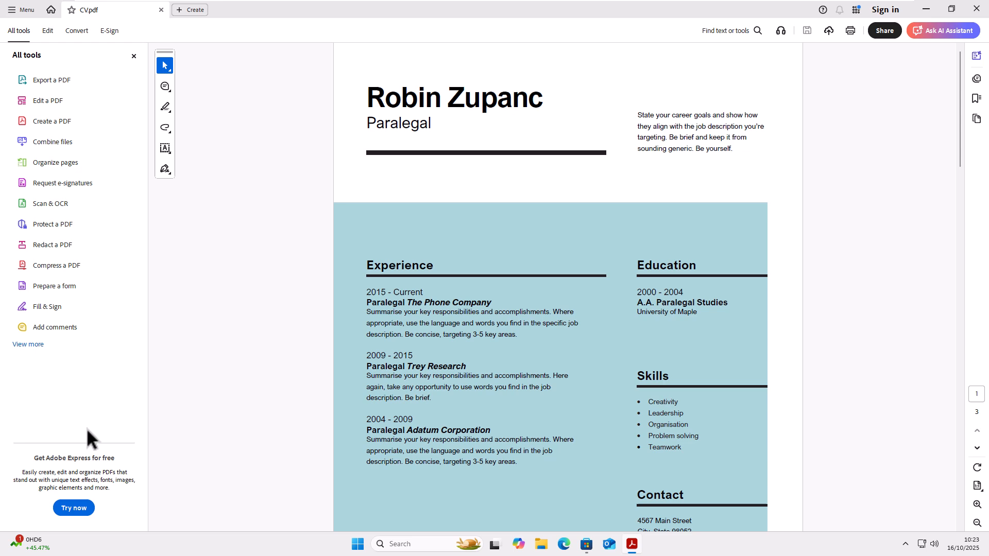
mouse_move(3, 391)
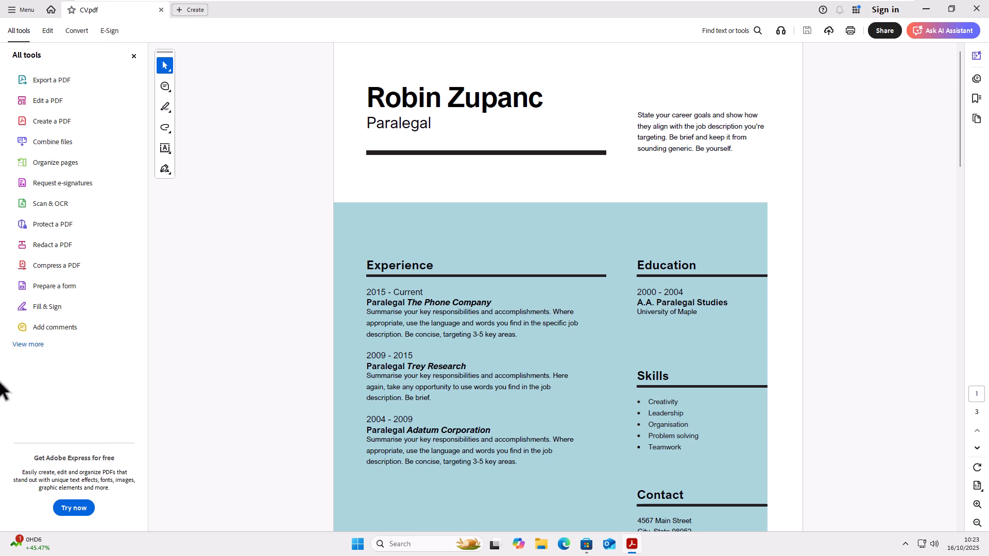
mouse_move(59, 387)
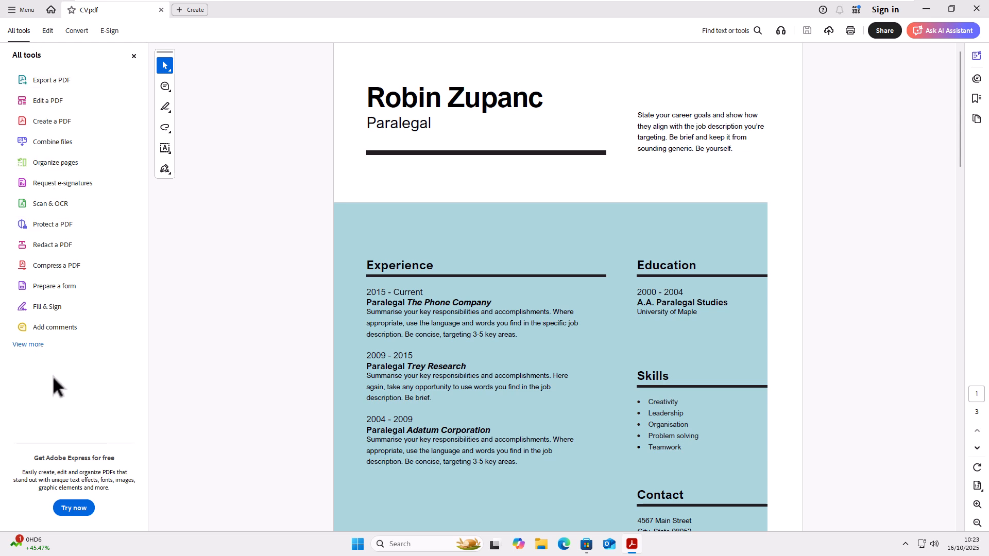
mouse_move(51, 121)
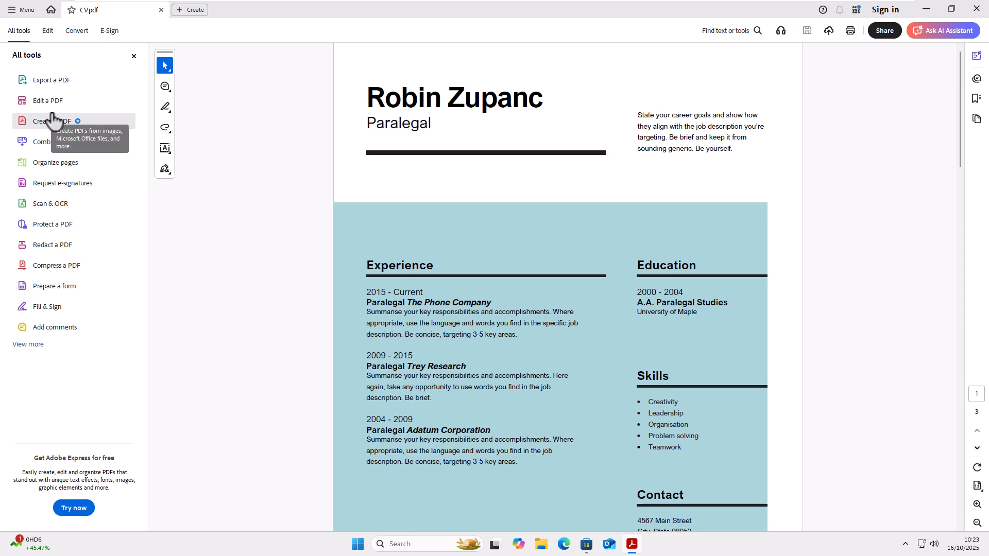
mouse_move(56, 141)
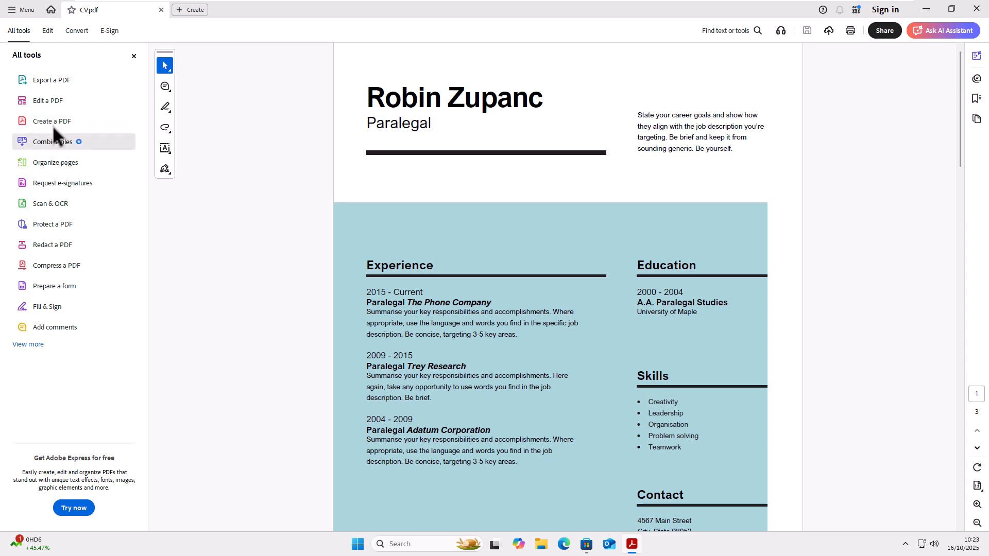
mouse_move(45, 100)
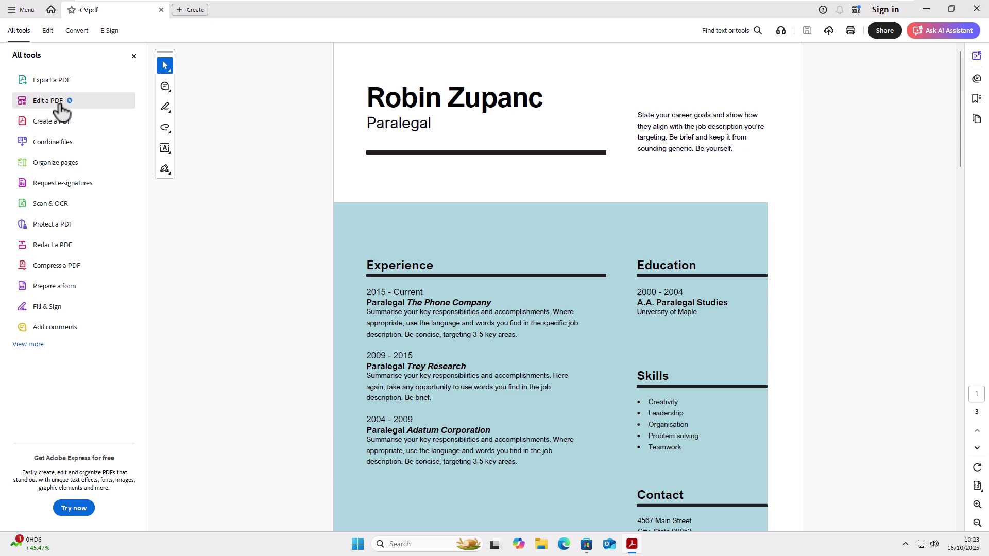
mouse_move(92, 183)
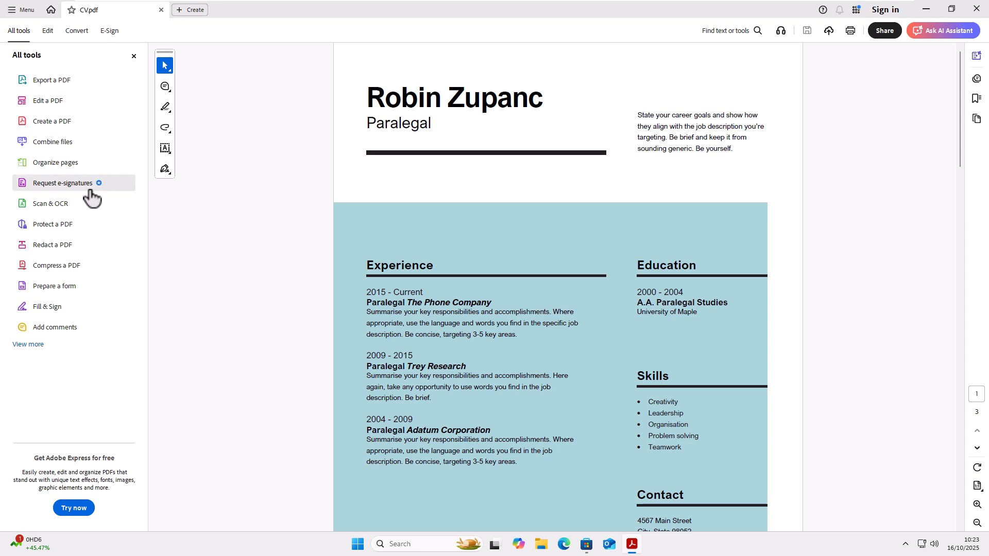
mouse_move(95, 270)
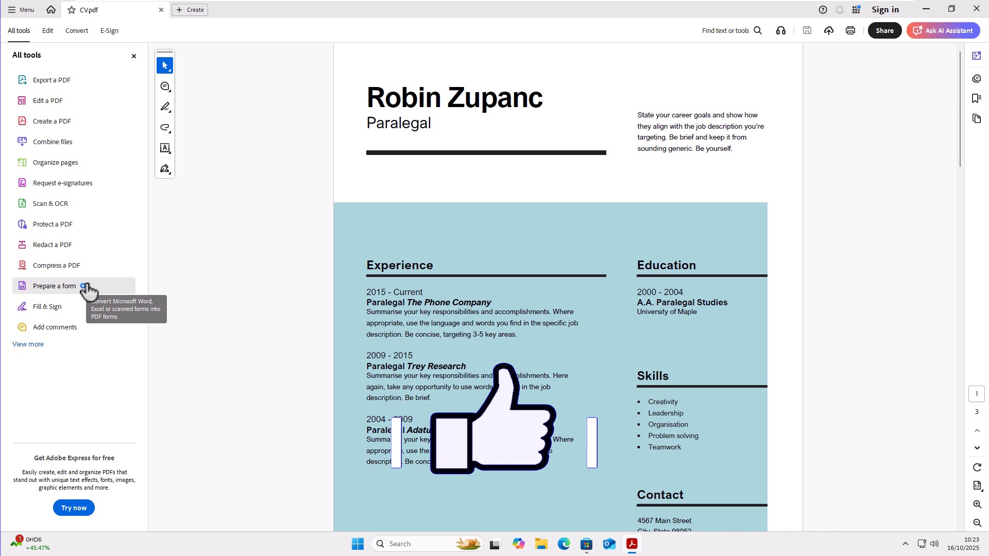
mouse_move(101, 216)
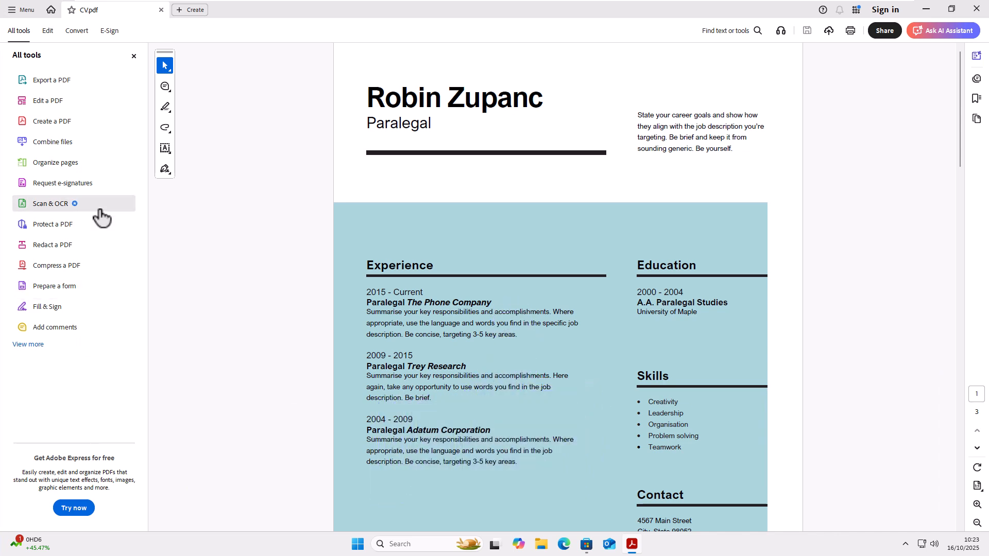
mouse_move(52, 26)
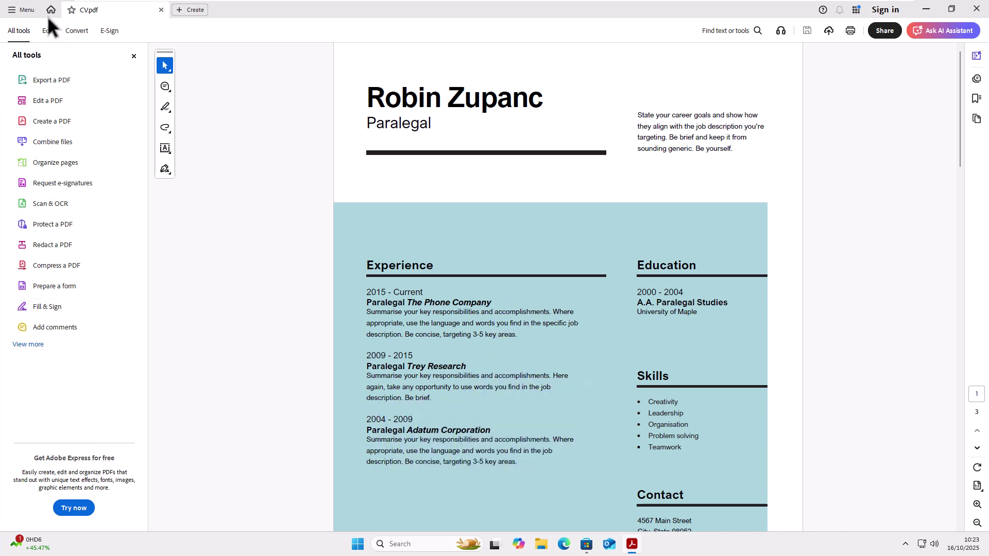
mouse_move(21, 10)
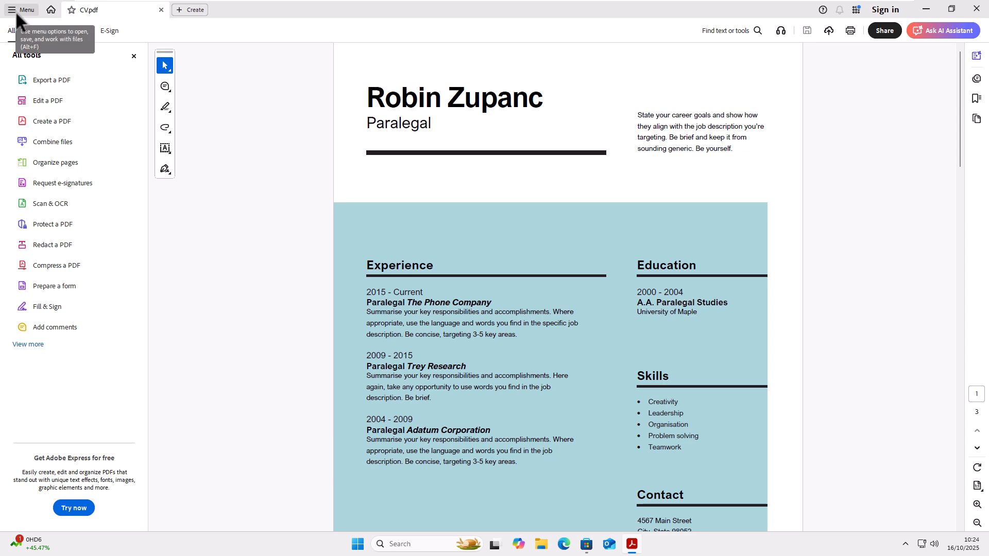
In Documents preferences, enable 'Remember last state of the All tools pane when opening documents'
left_click(21, 9)
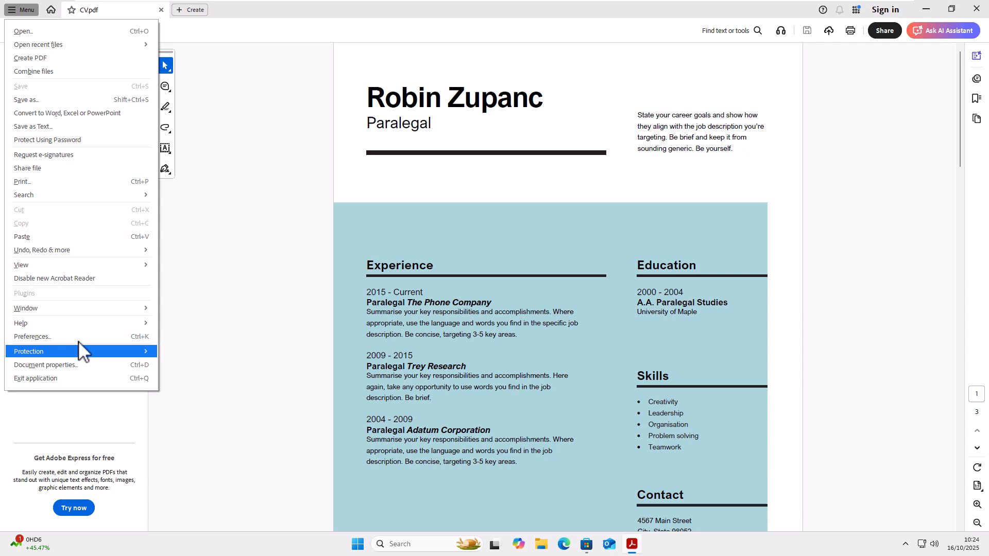
mouse_move(56, 336)
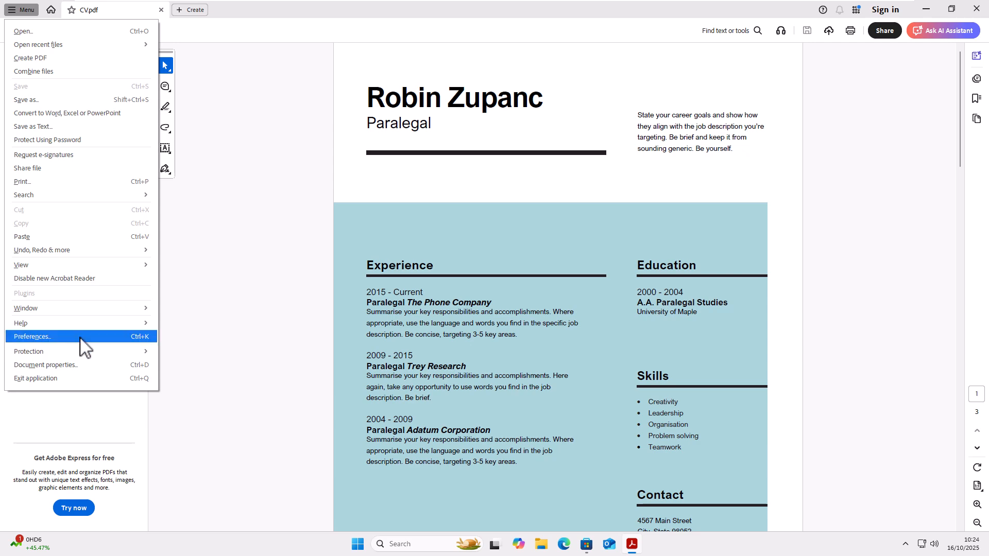
left_click(32, 336)
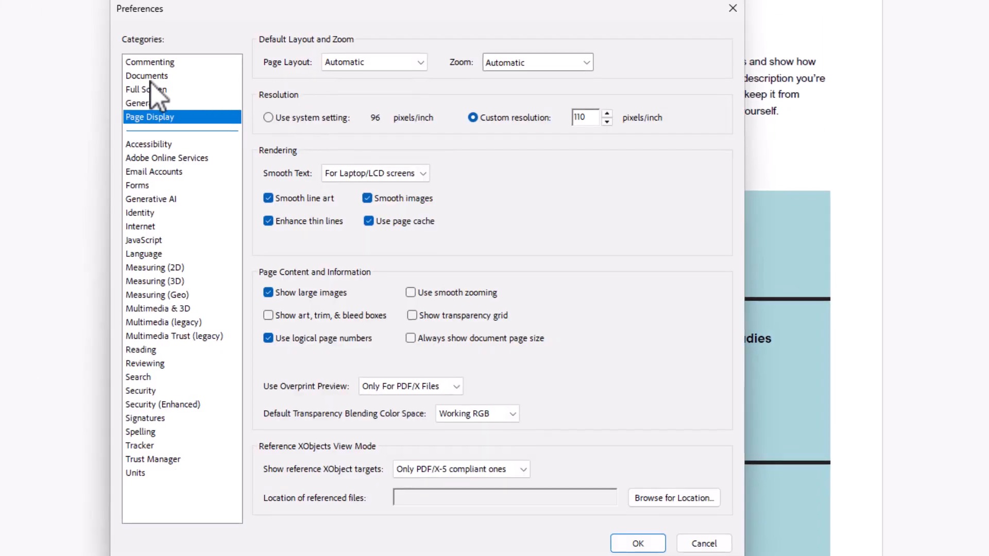
mouse_move(138, 95)
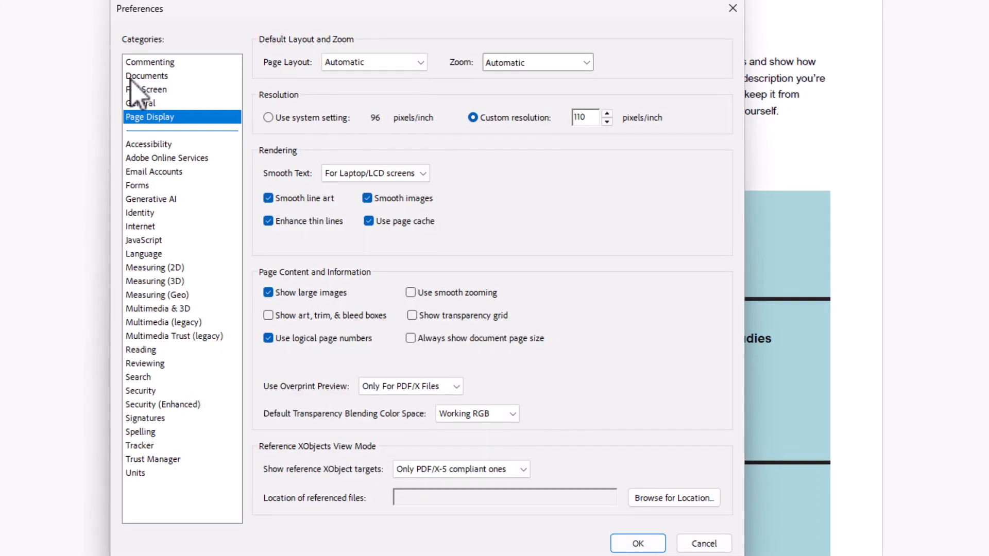
mouse_move(145, 91)
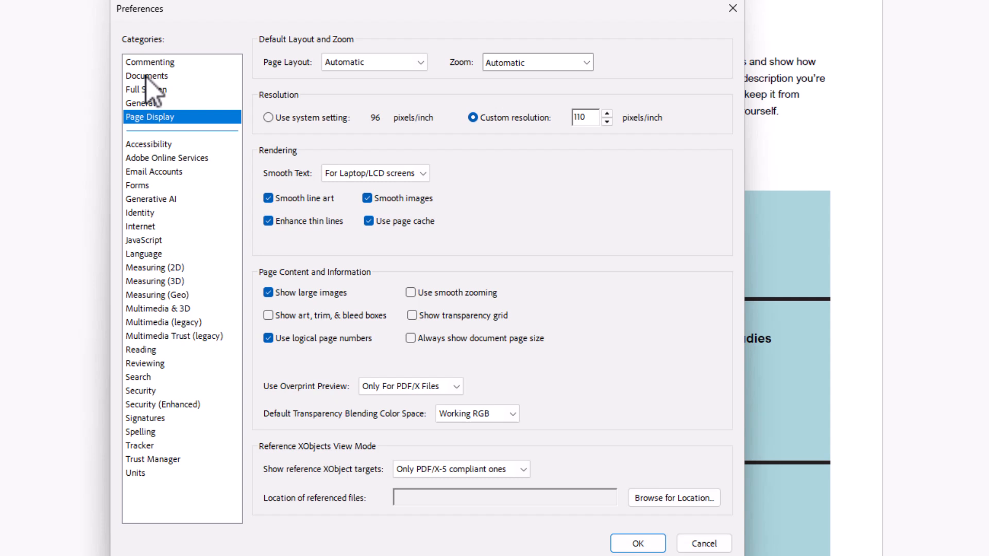
left_click(146, 75)
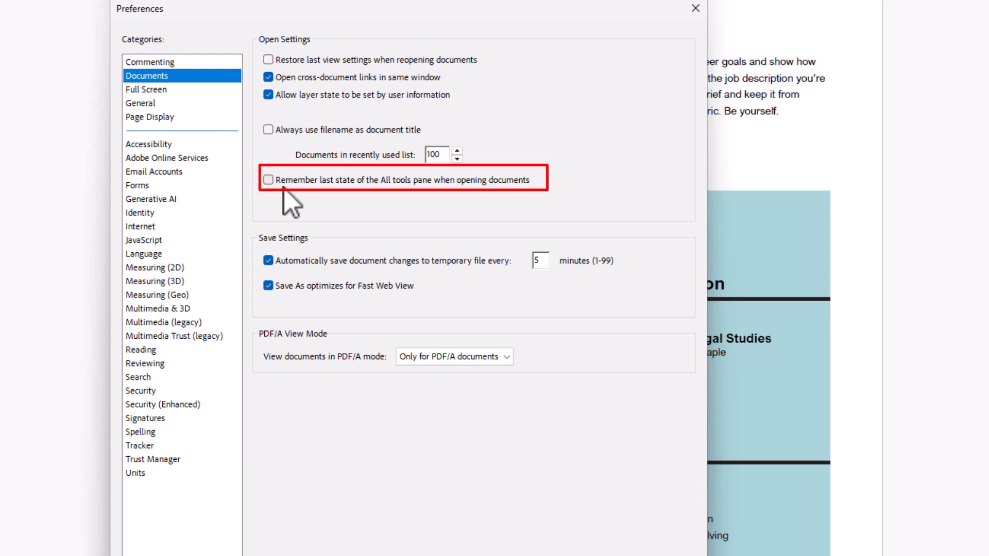
left_click(269, 179)
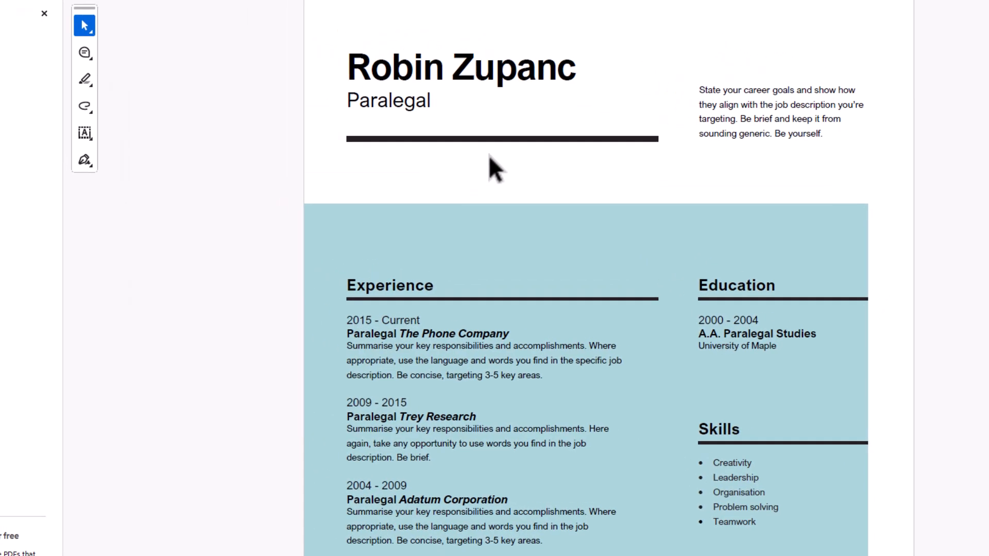
Hide the All tools pane beside CV.pdf and quit Acrobat Reader
left_click(24, 39)
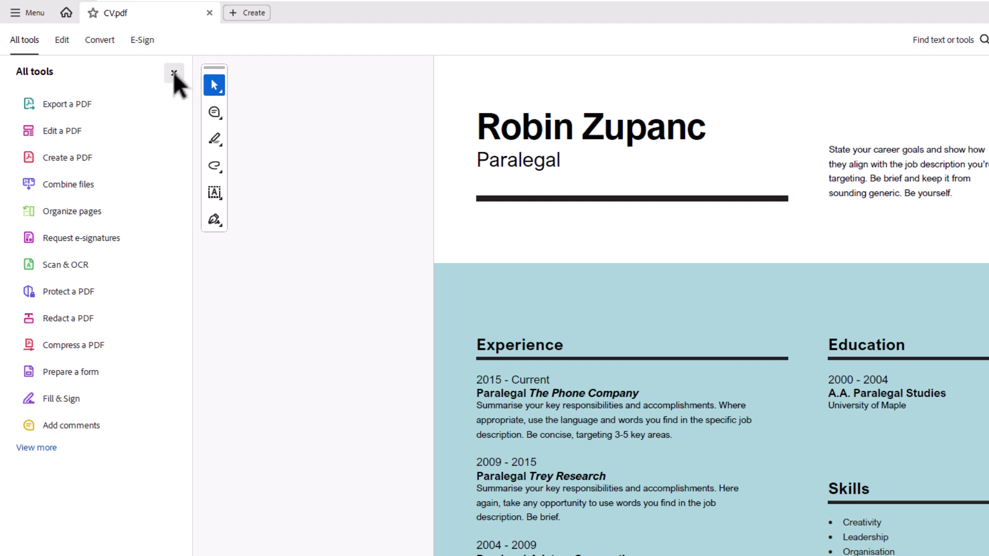
mouse_move(174, 72)
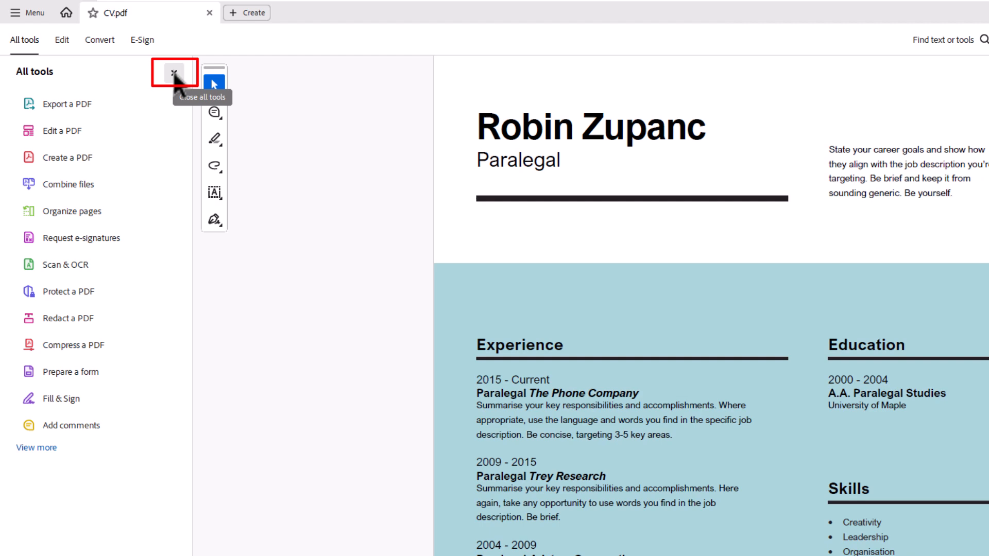
left_click(174, 72)
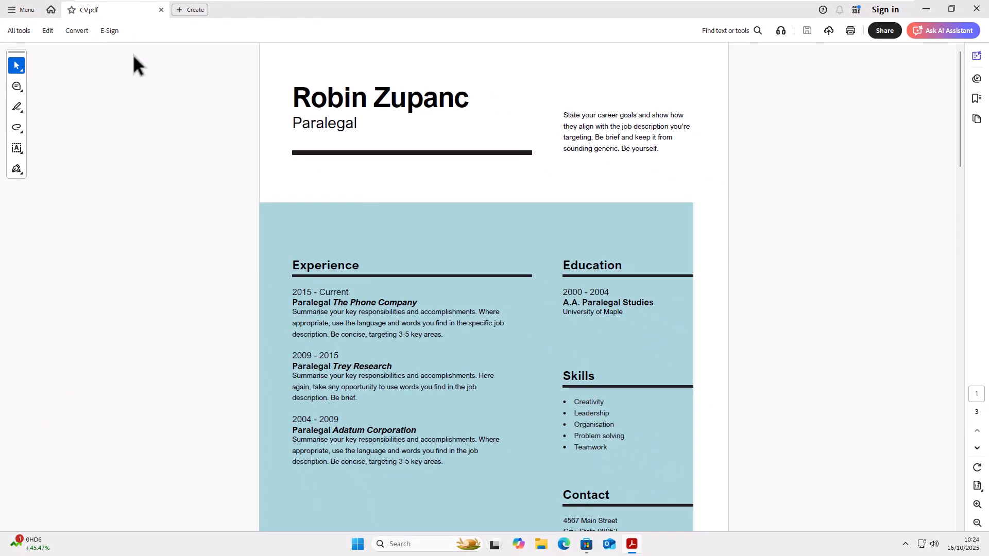
mouse_move(977, 9)
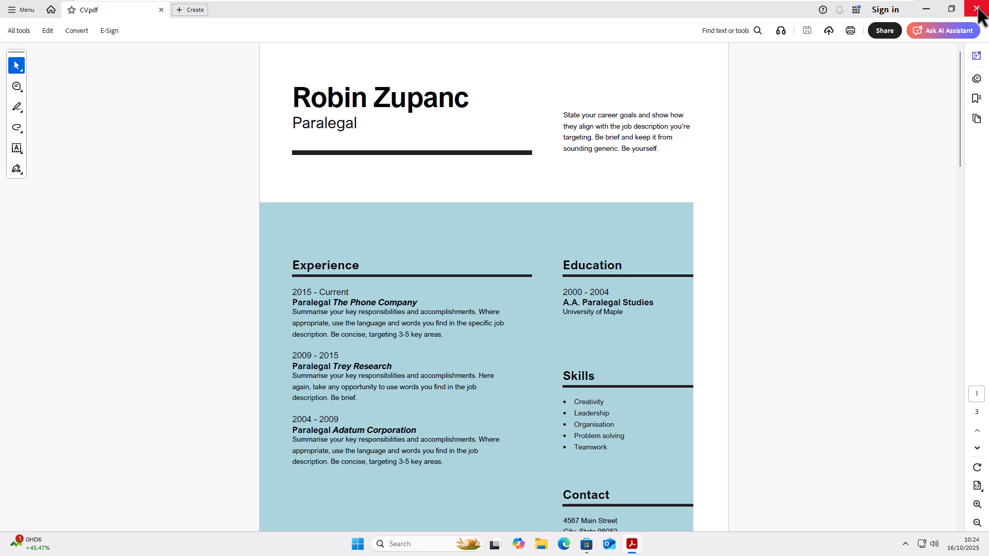
left_click(977, 9)
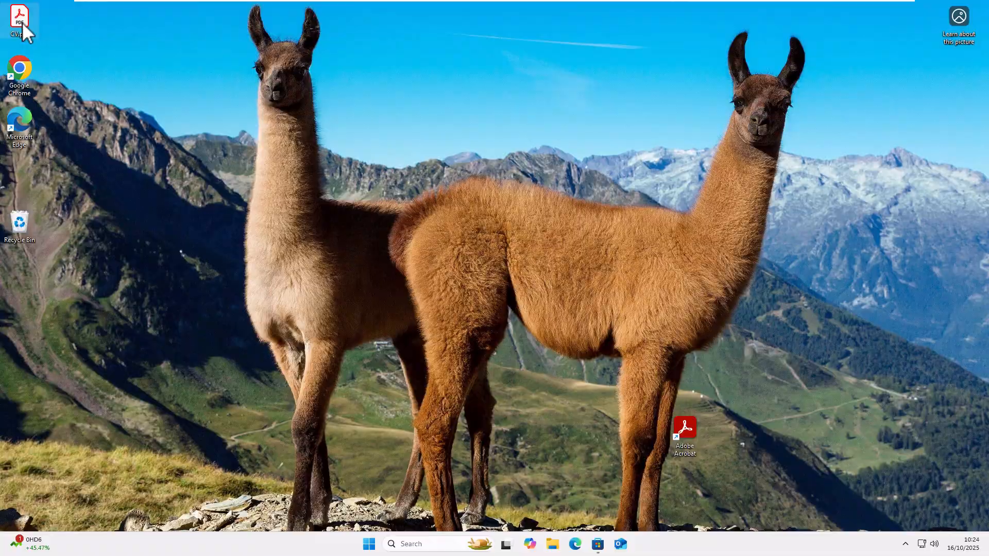
Reopen CV.pdf, finish the onboarding tour, dismiss What's new, and close the All tools pane
double_click(19, 19)
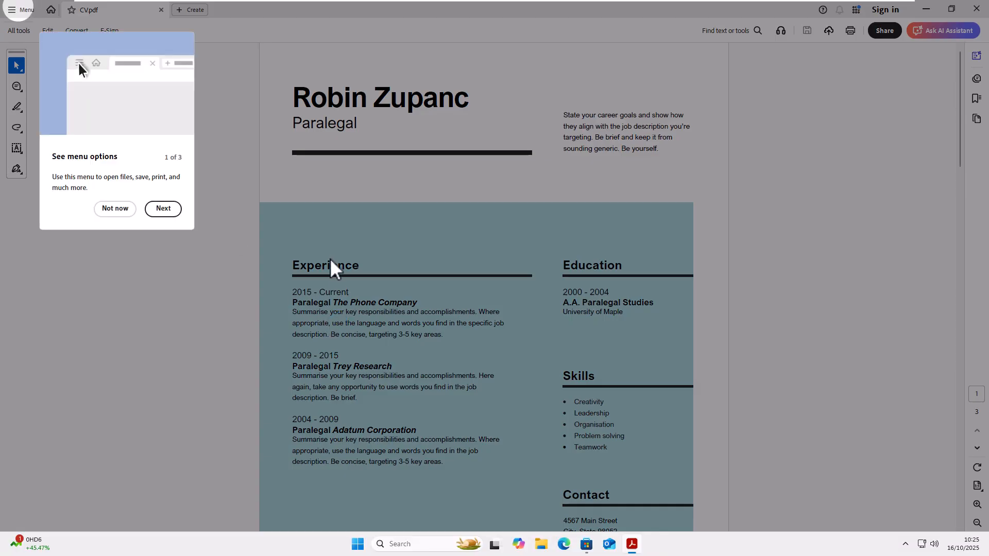
left_click(115, 209)
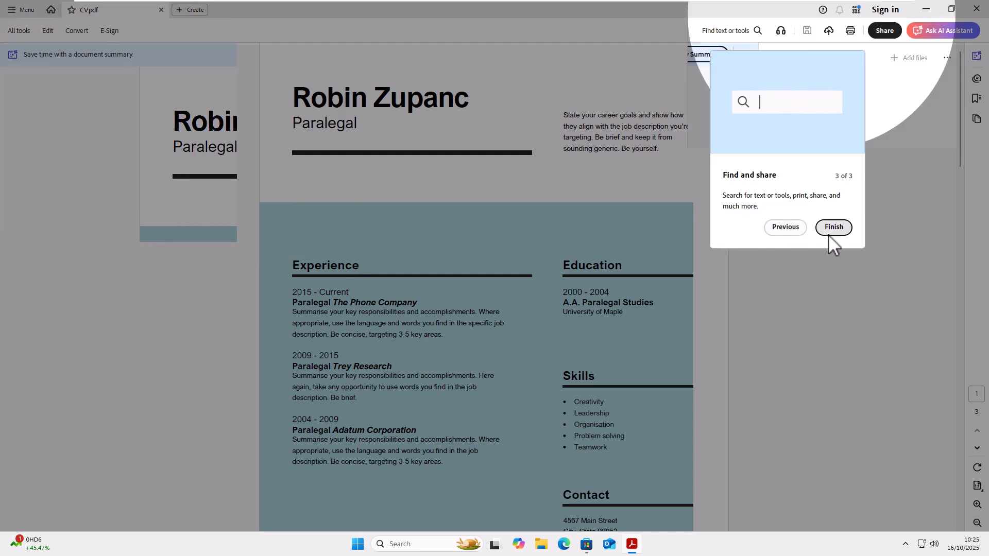
left_click(832, 227)
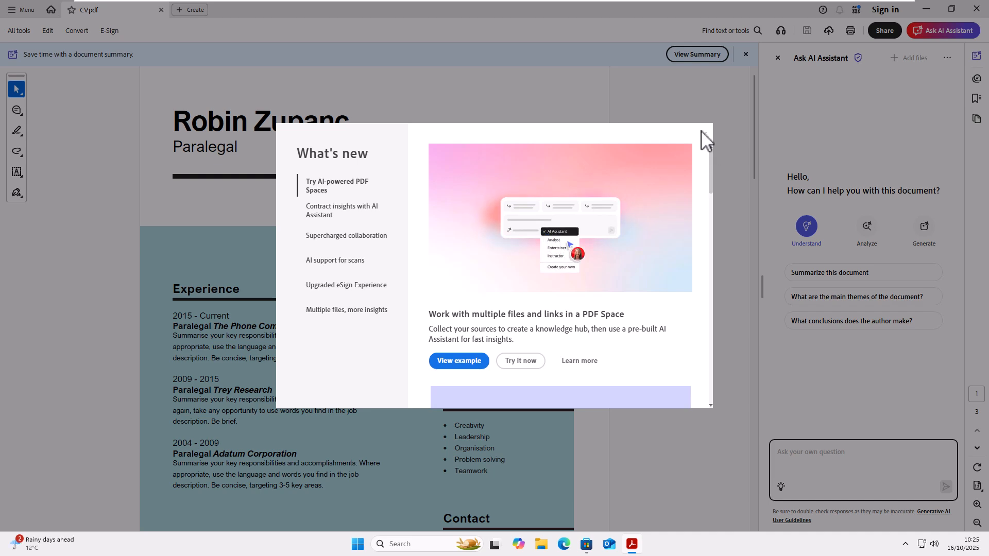
left_click(703, 135)
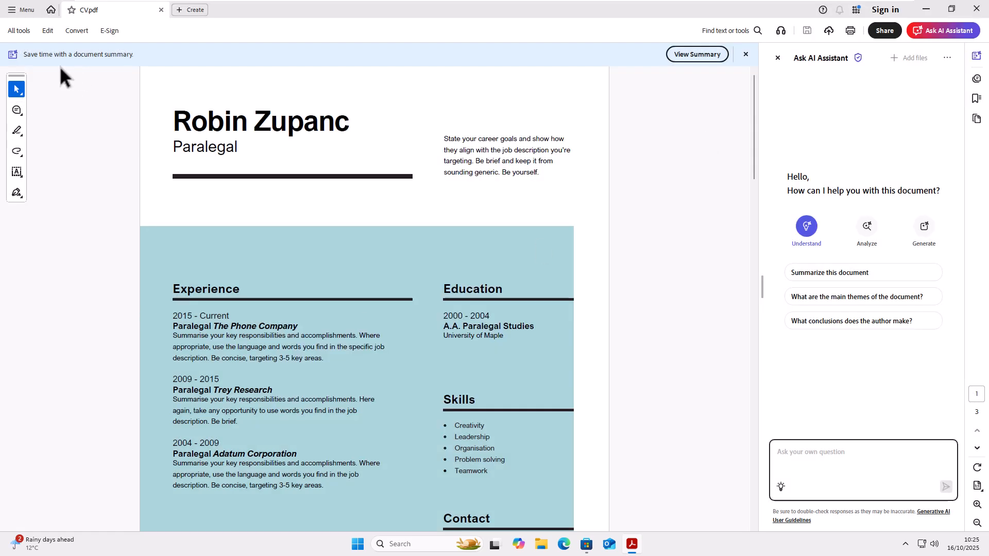
mouse_move(95, 216)
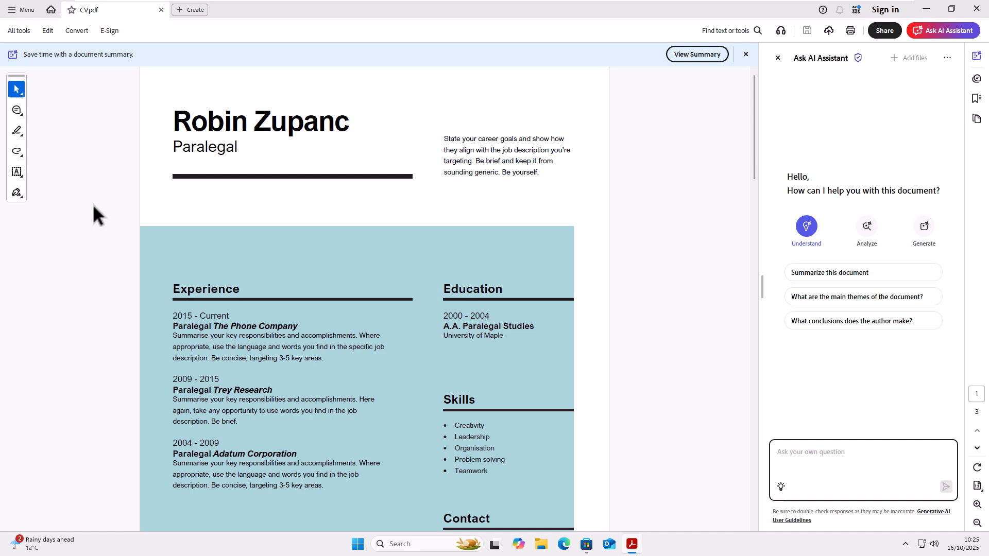
mouse_move(79, 127)
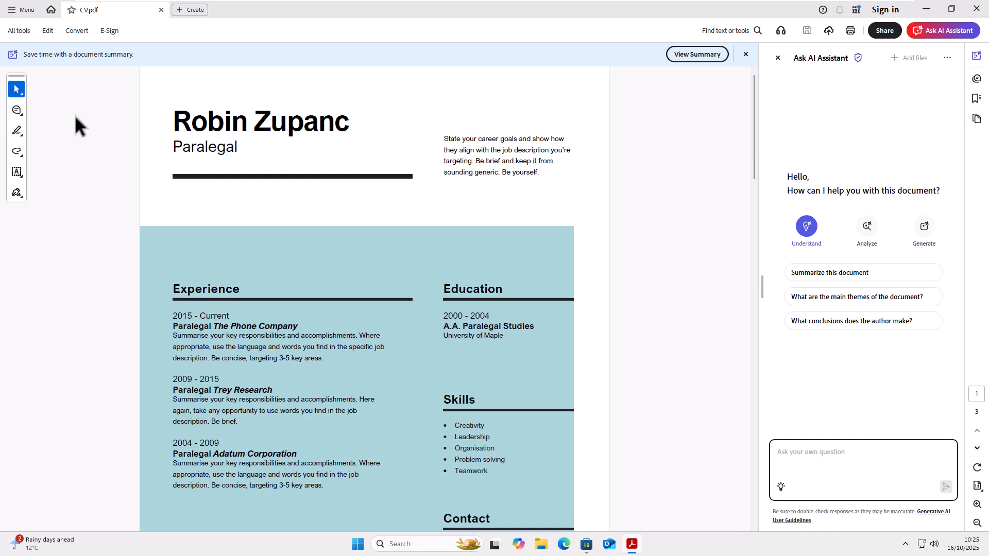
left_click(18, 31)
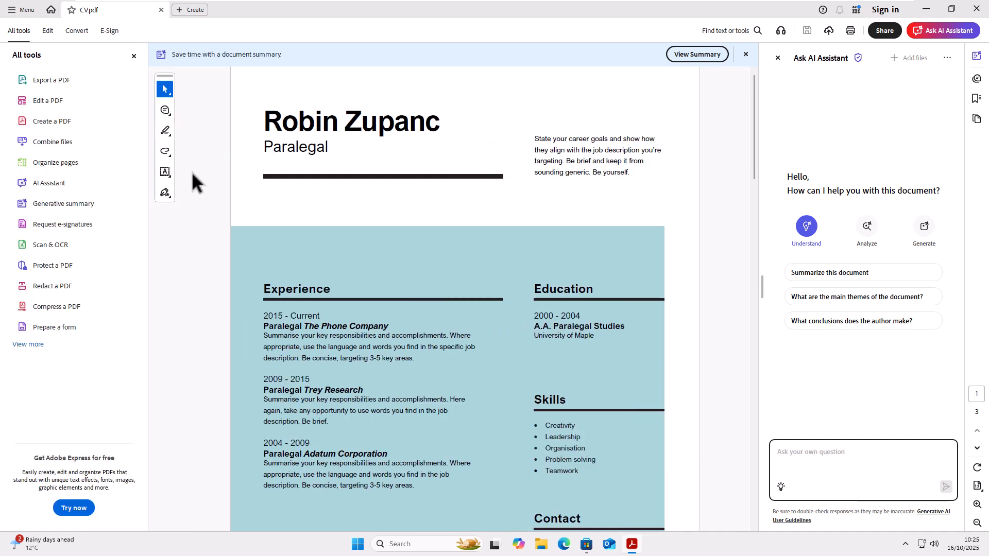
mouse_move(133, 56)
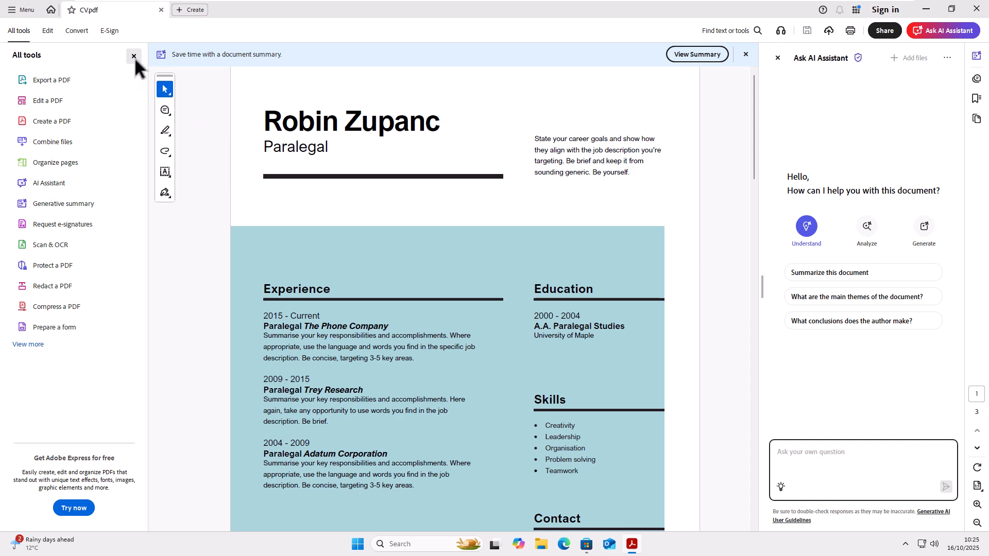
left_click(133, 57)
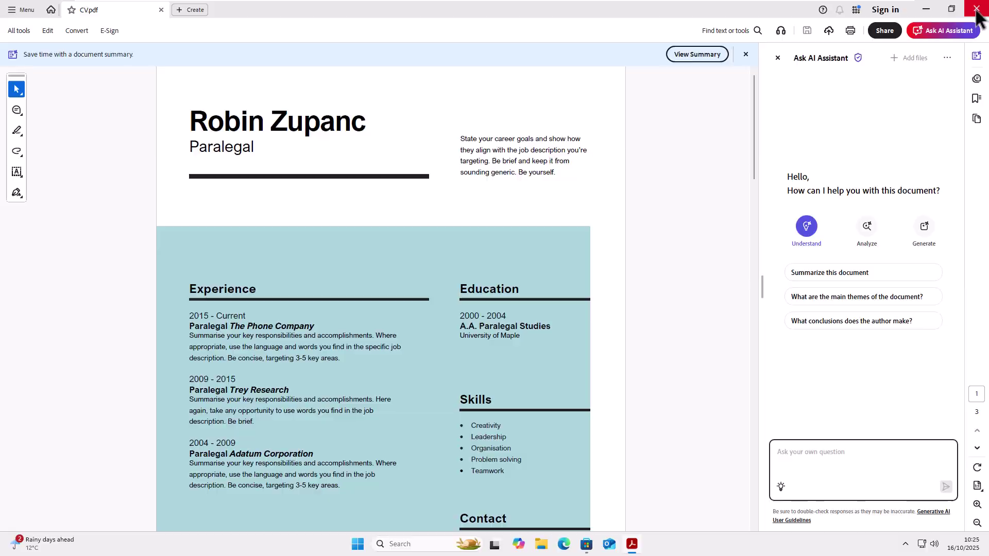
Relaunch Acrobat, then in General preferences turn off launch messages and suppress messages while viewing
left_click(978, 9)
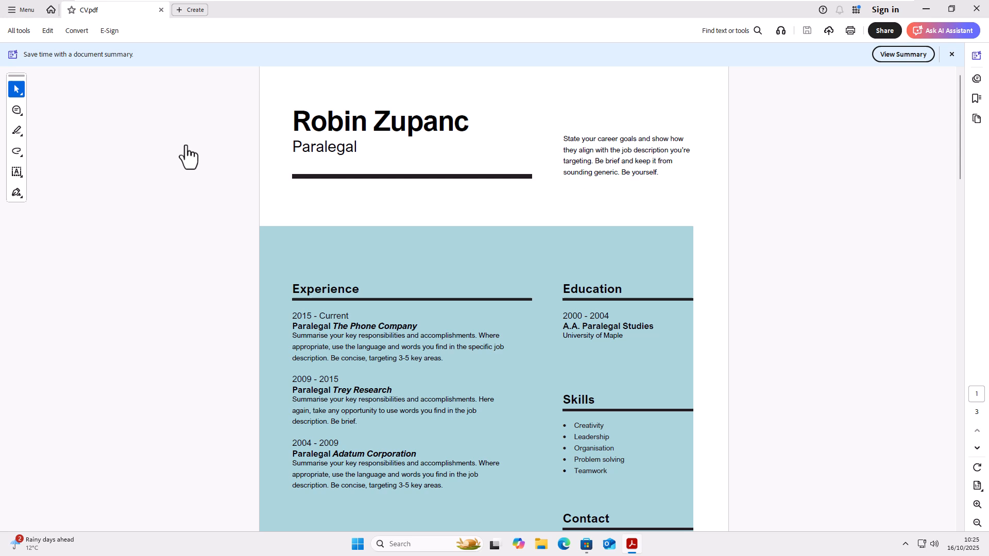
mouse_move(180, 157)
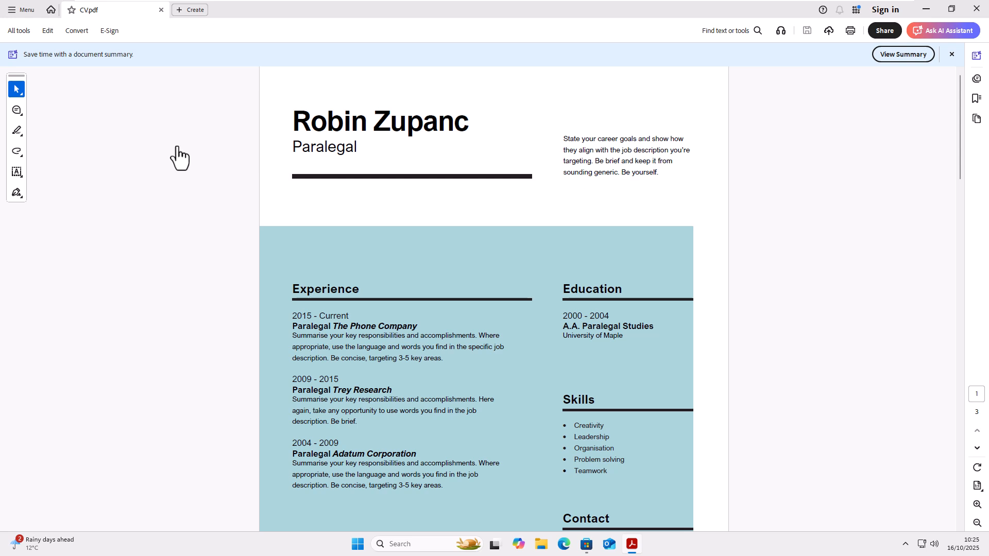
mouse_move(45, 53)
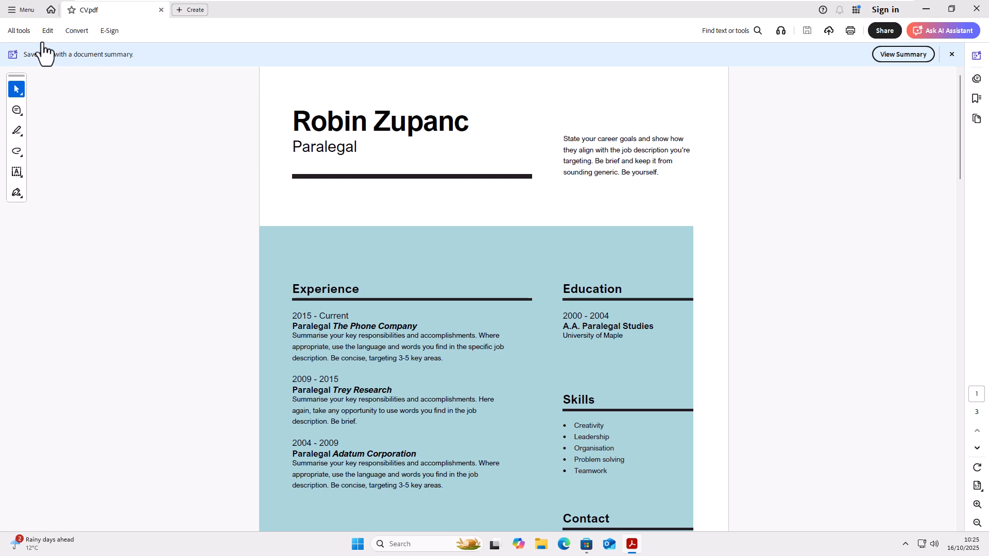
mouse_move(22, 22)
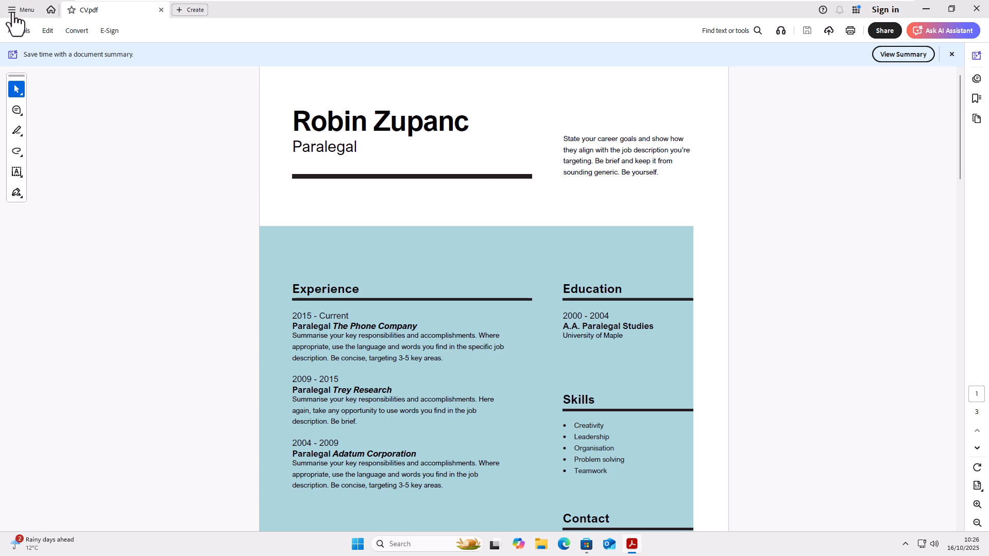
left_click(20, 10)
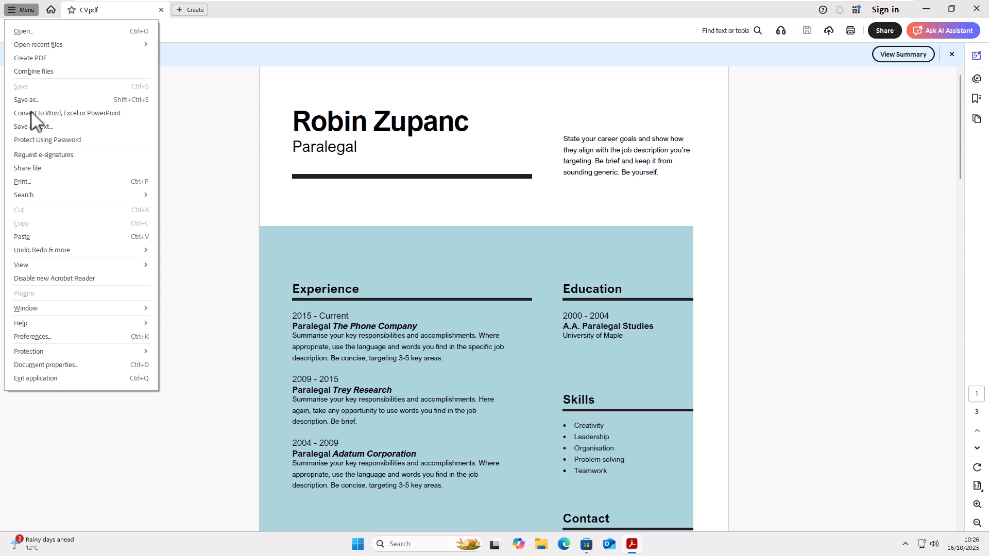
mouse_move(78, 336)
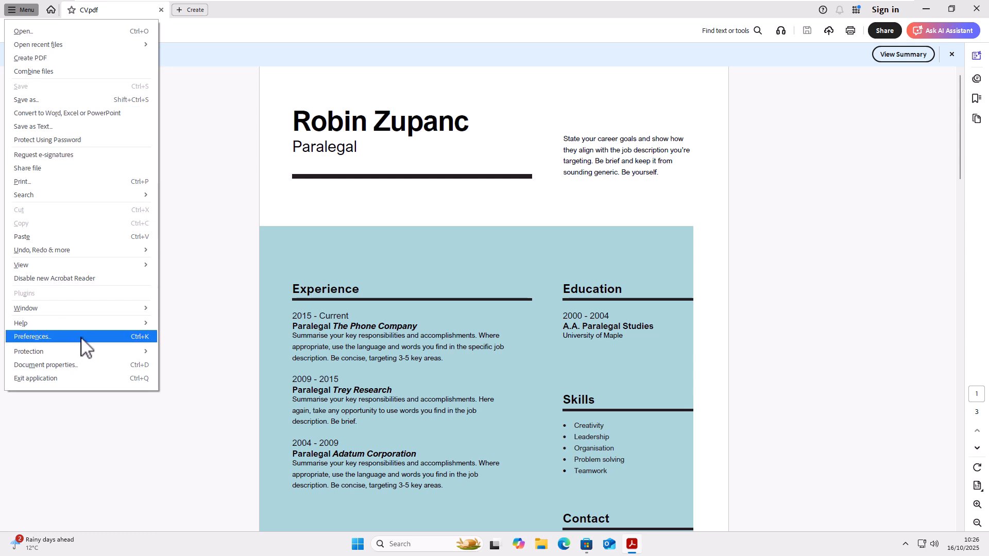
left_click(32, 336)
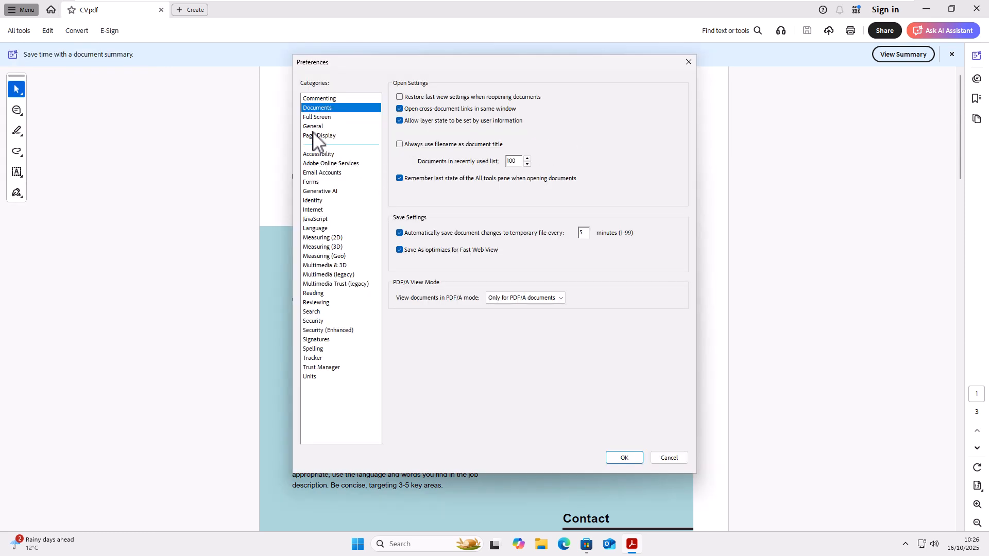
left_click(313, 126)
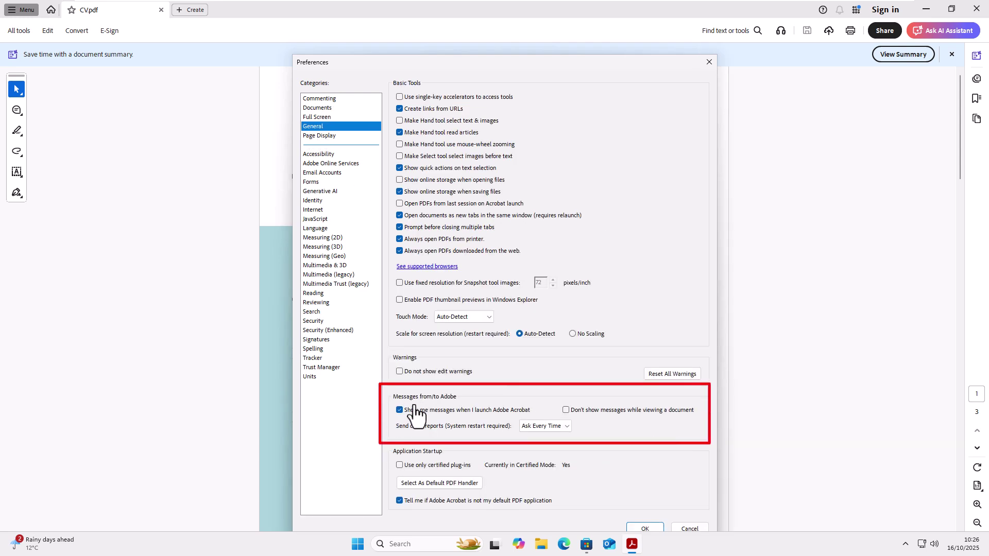
mouse_move(416, 419)
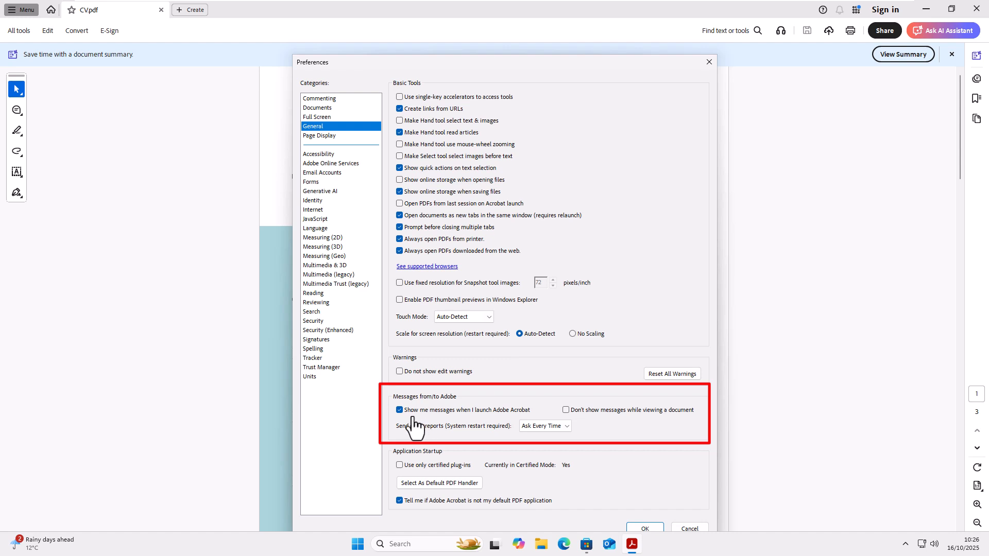
mouse_move(410, 422)
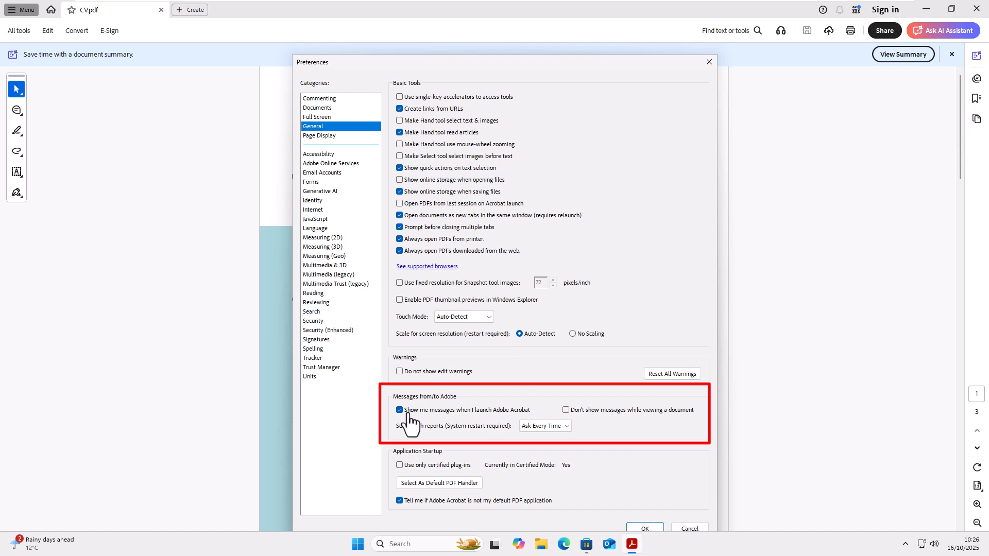
left_click(399, 410)
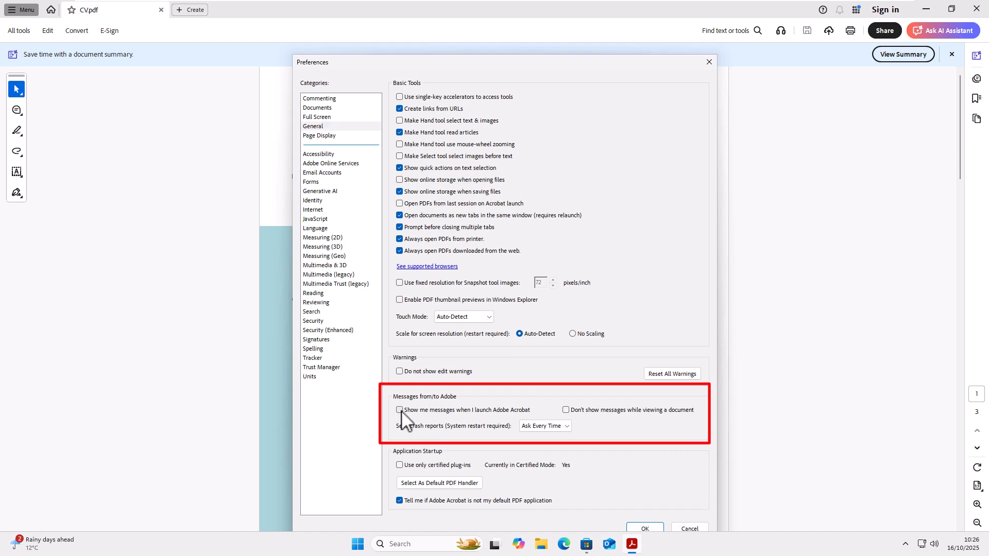
mouse_move(609, 434)
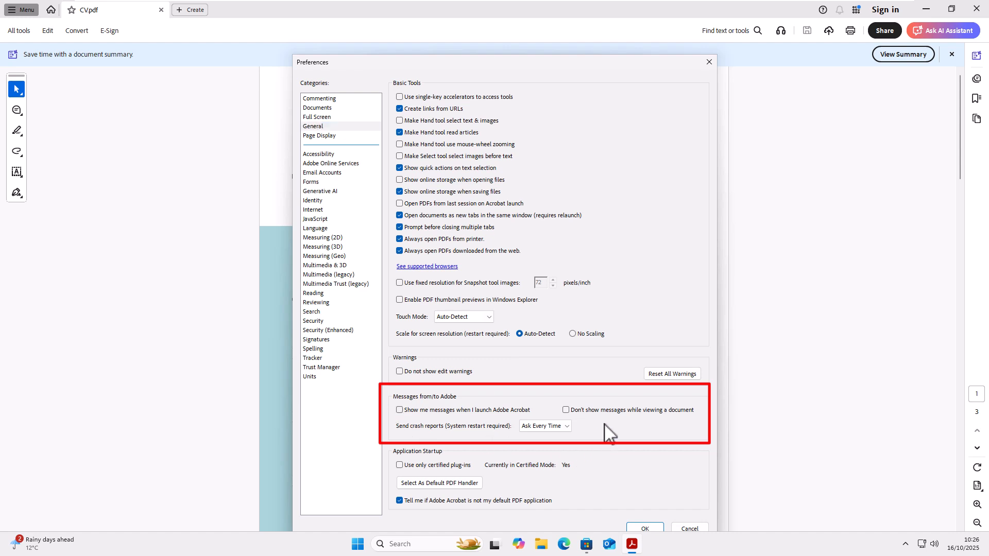
mouse_move(606, 437)
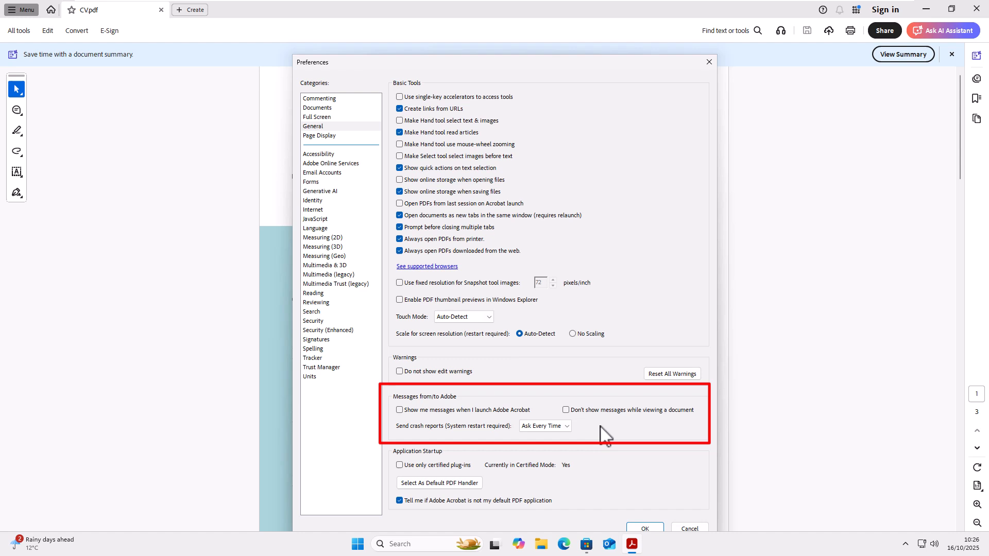
mouse_move(587, 427)
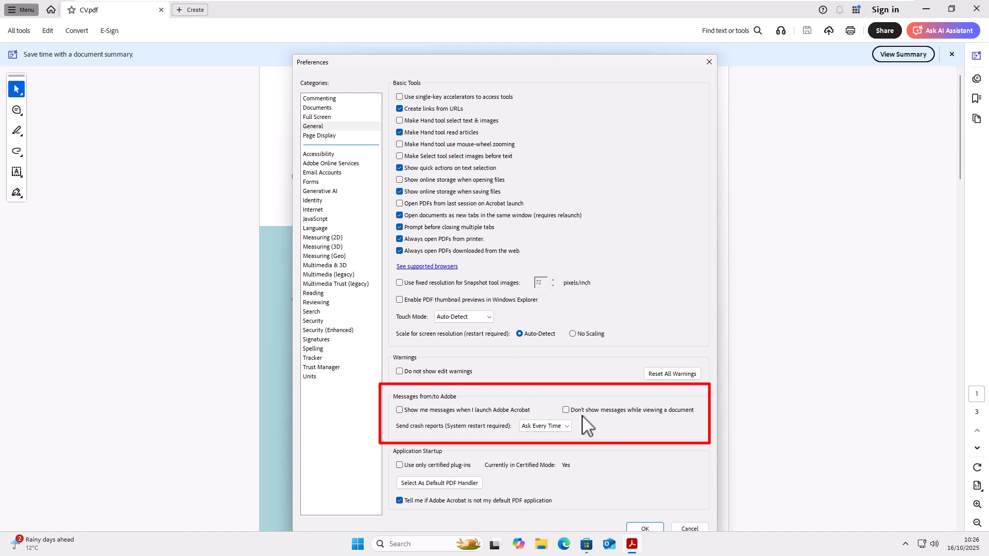
mouse_move(569, 420)
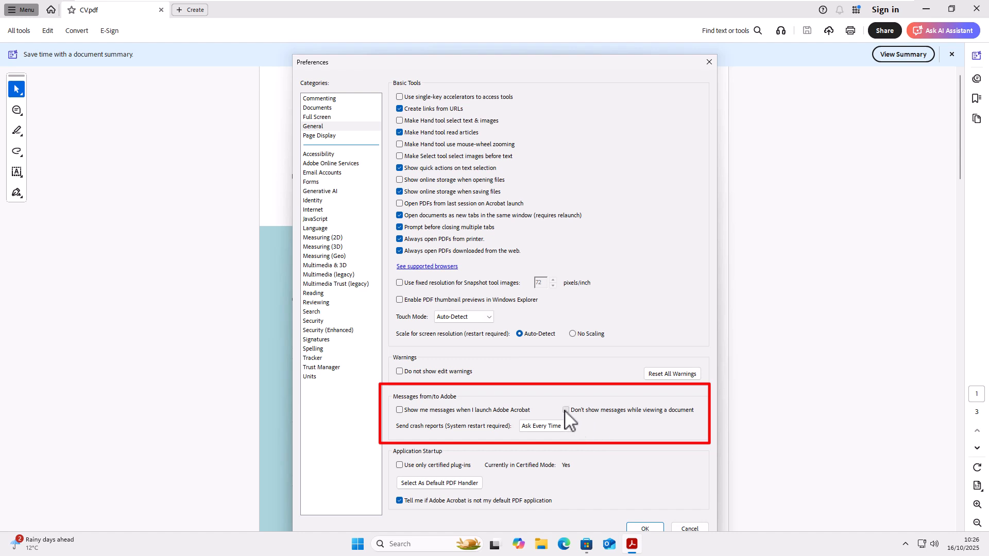
left_click(582, 410)
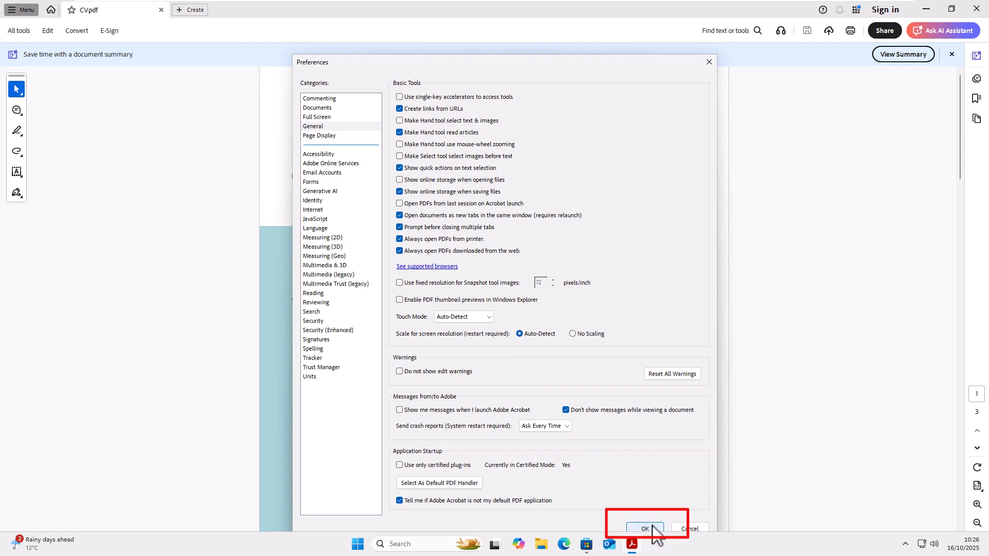
left_click(644, 529)
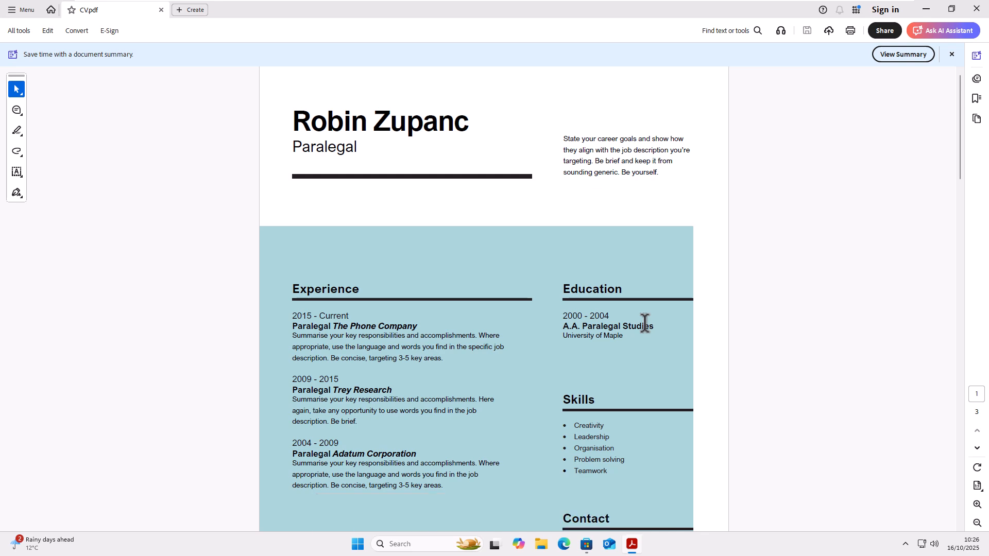
Show the full All tools list beside CV.pdf
left_click(19, 30)
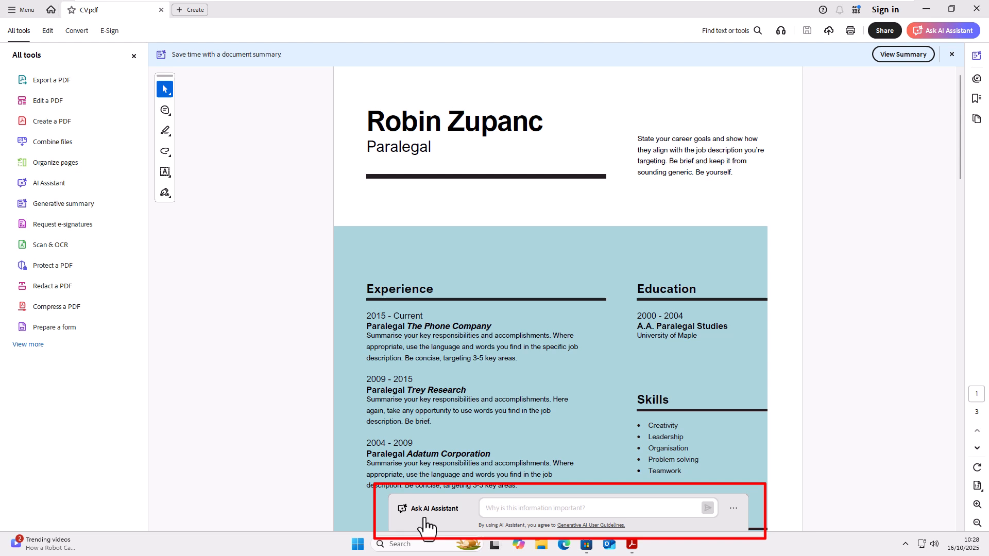
mouse_move(143, 127)
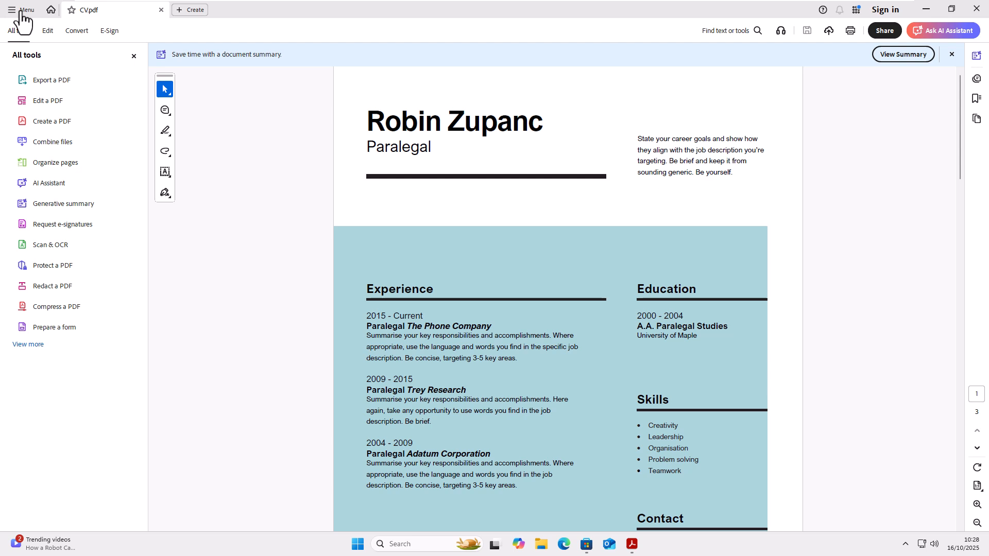
In Generative AI preferences, untick the AI query bar and AI video cards, then confirm
left_click(21, 10)
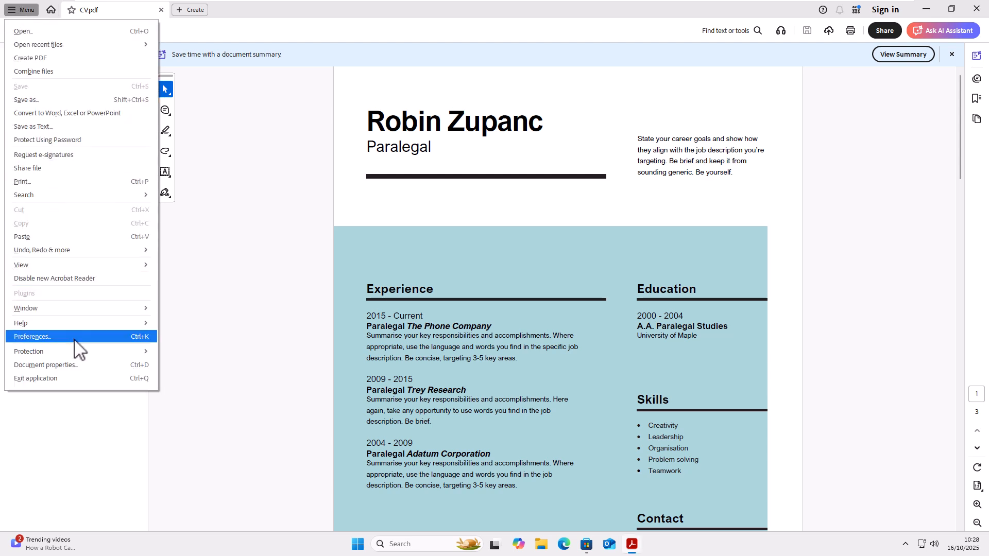
mouse_move(256, 326)
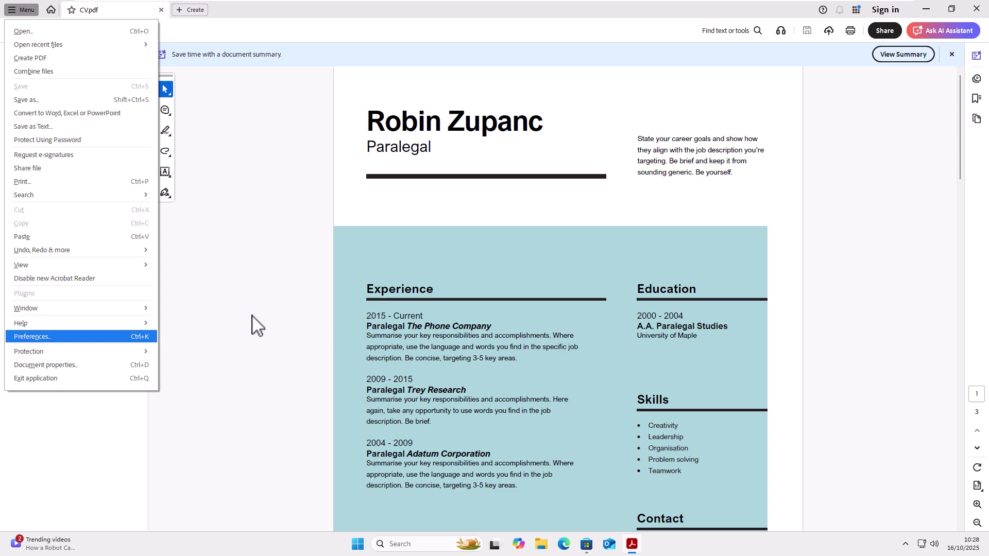
left_click(31, 336)
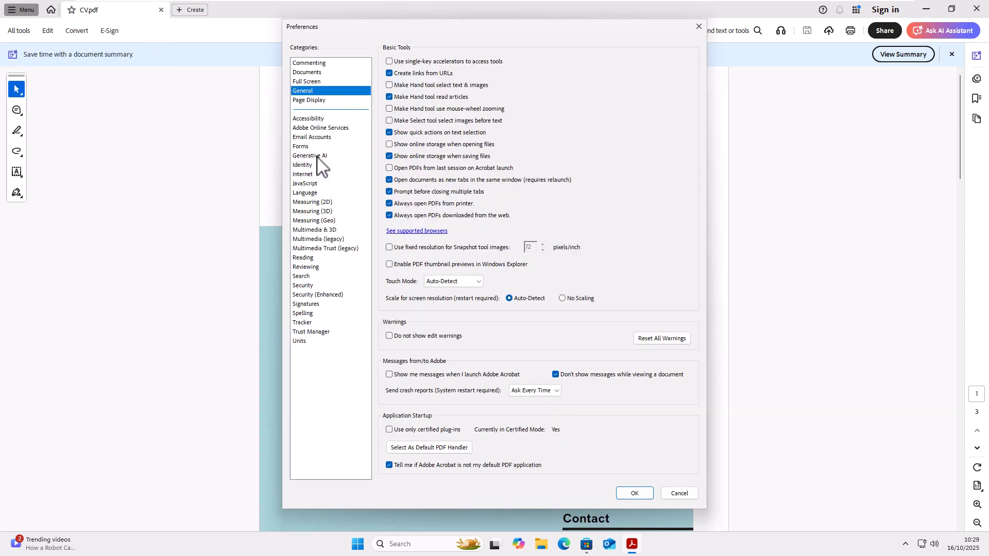
left_click(309, 156)
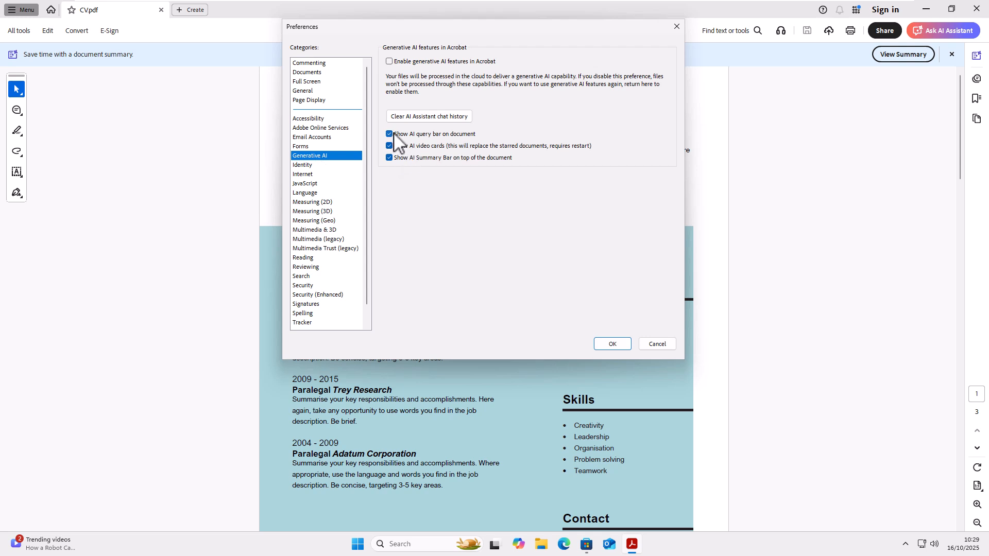
left_click(389, 134)
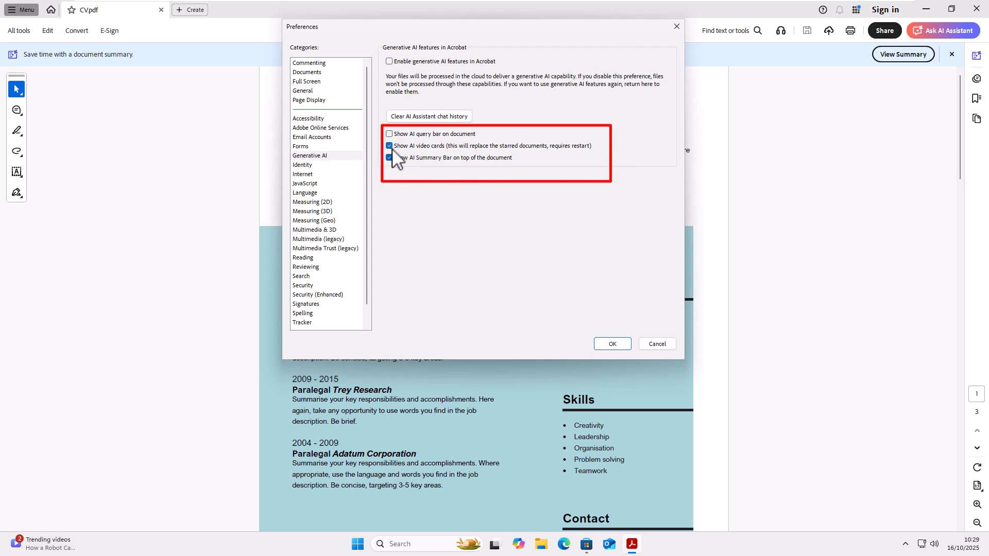
left_click(389, 158)
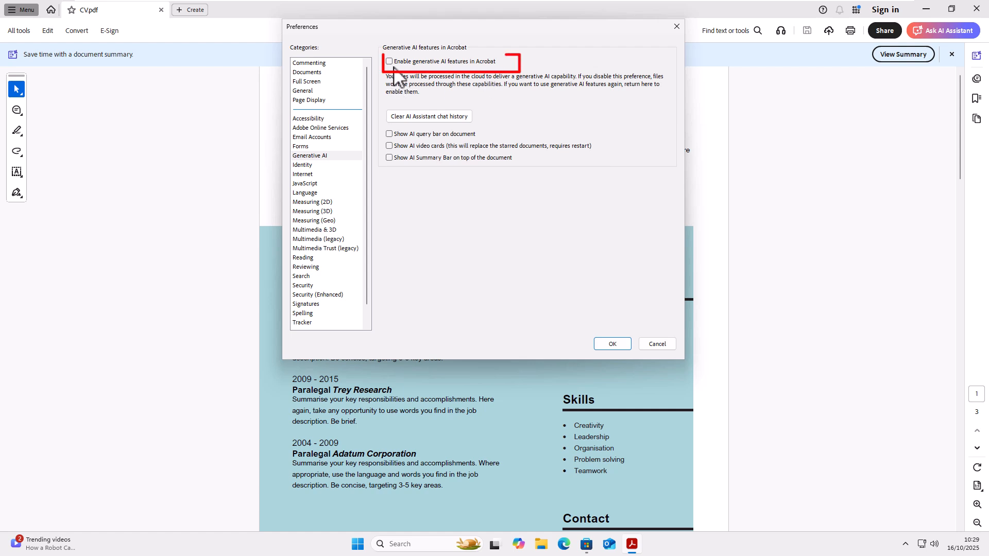
mouse_move(428, 84)
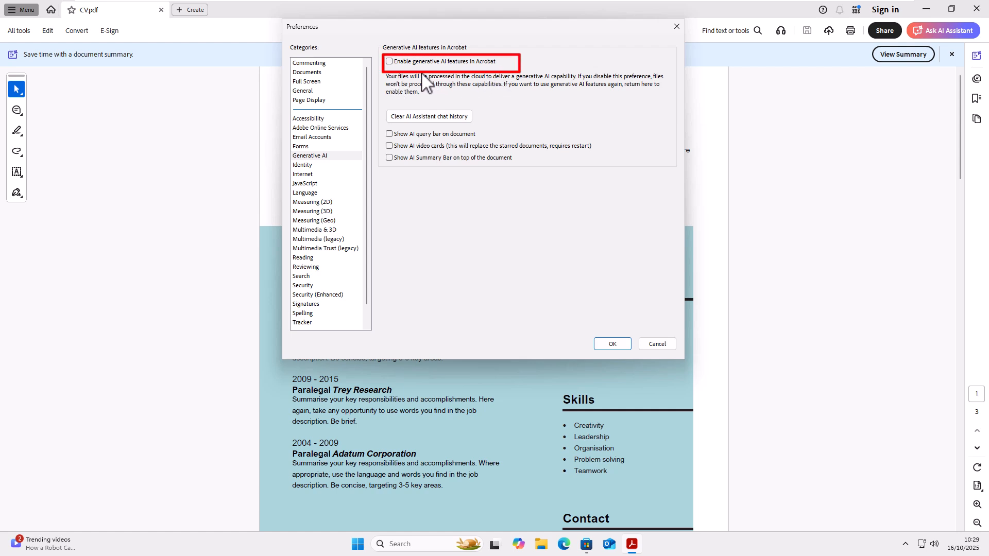
mouse_move(475, 192)
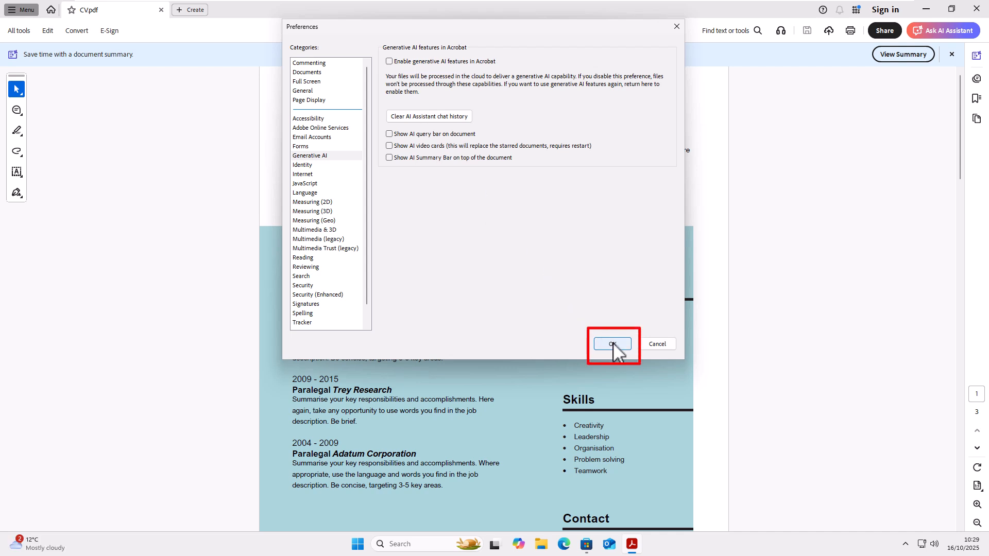
left_click(611, 344)
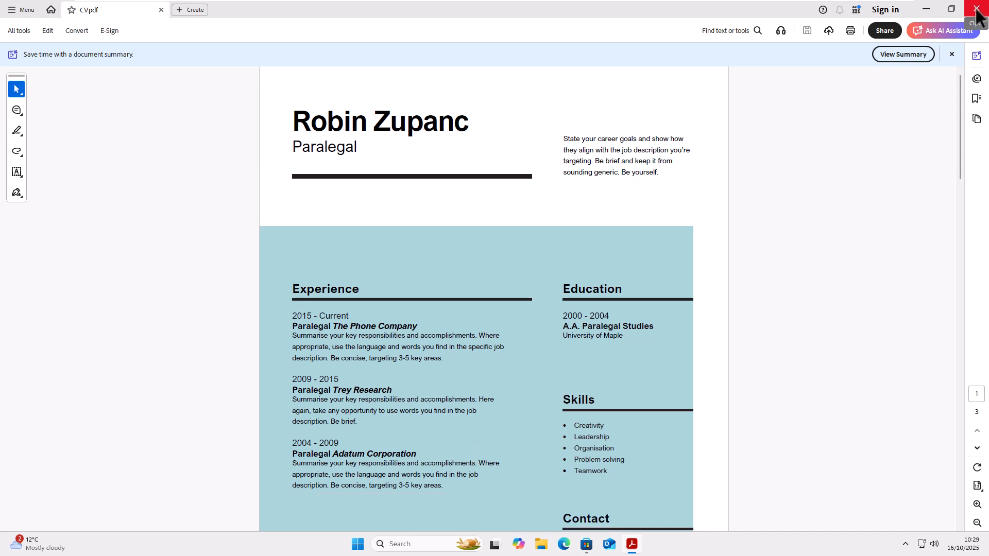
Close Acrobat Reader so the generative AI changes take effect
left_click(977, 9)
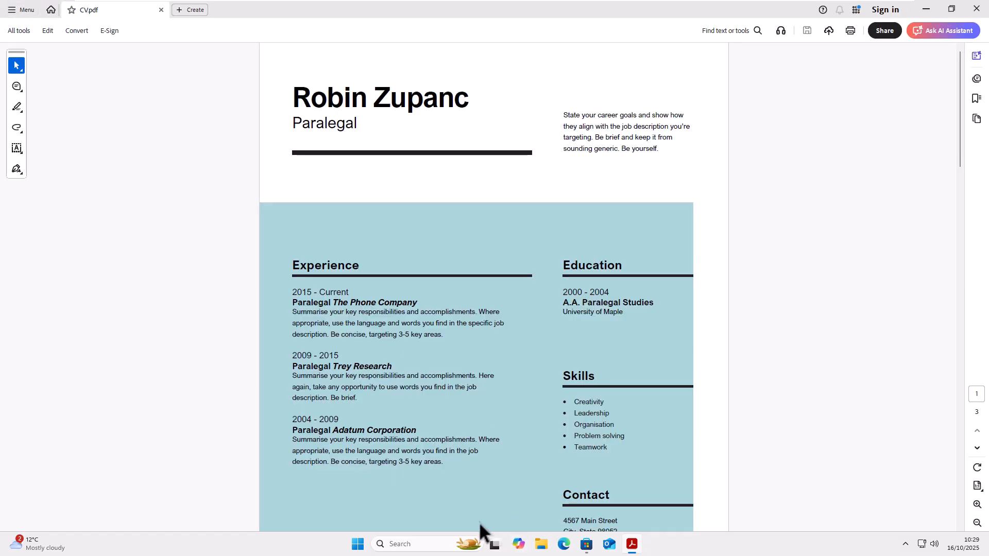
mouse_move(533, 534)
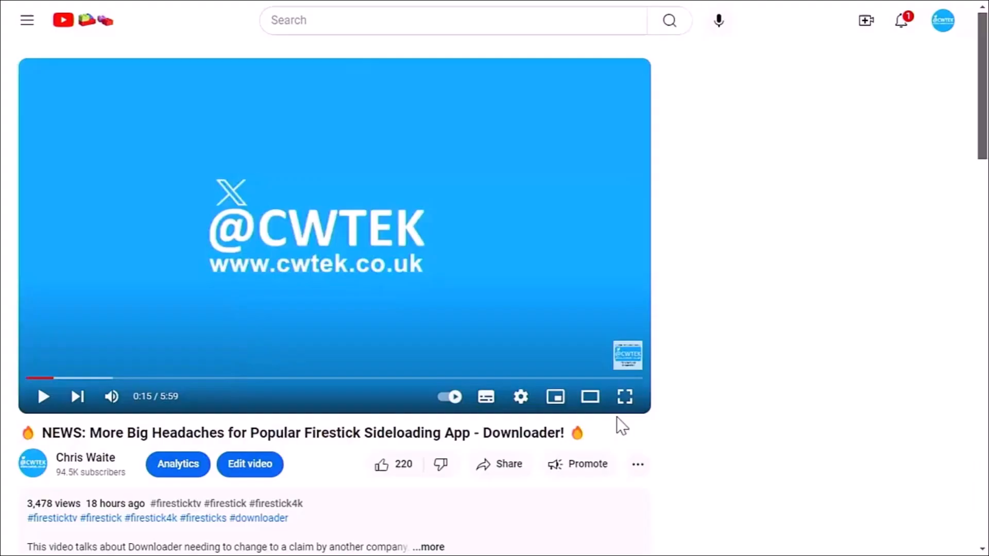
Open the video's Super Thanks window from the ⋯ menu, closing and reopening it once
left_click(638, 464)
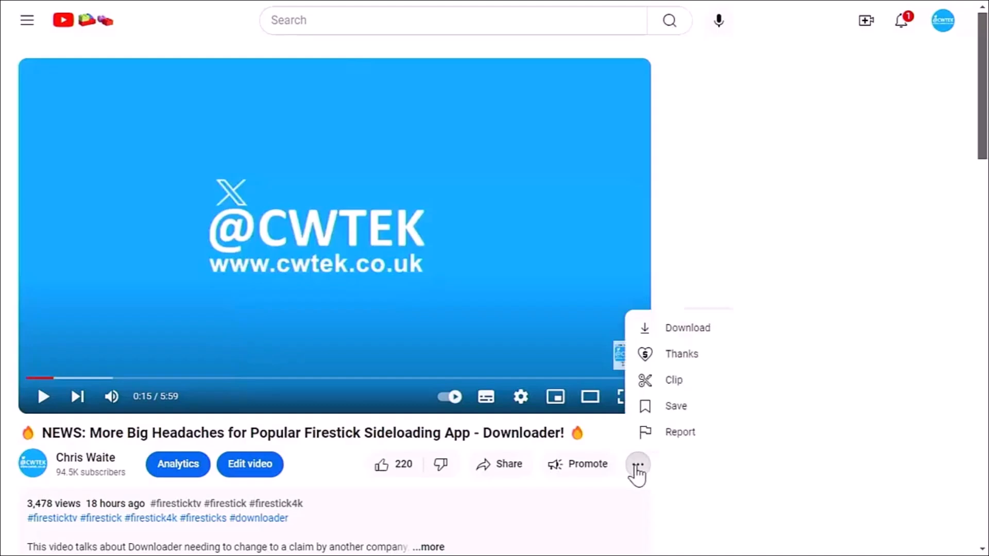
left_click(681, 354)
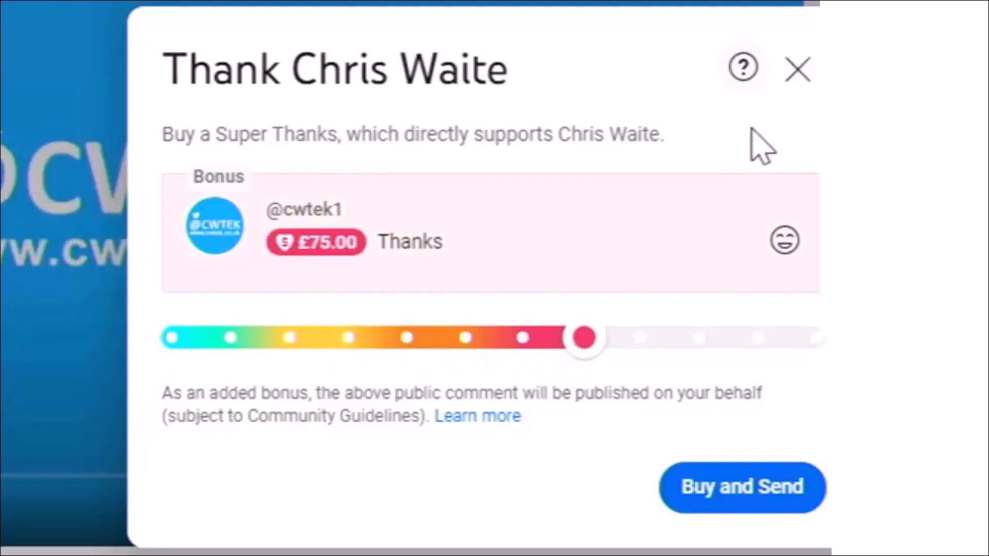
left_click(796, 69)
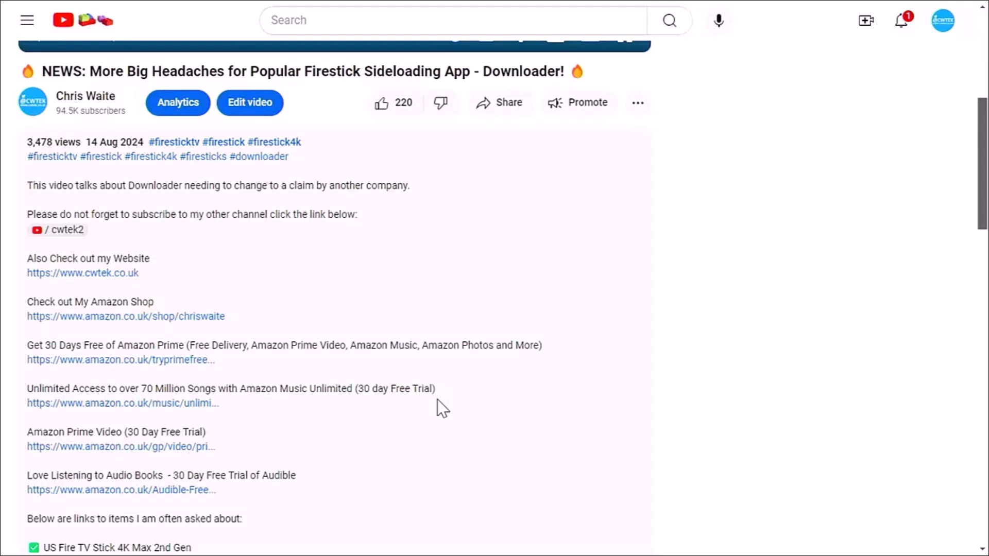
scroll("down", 3)
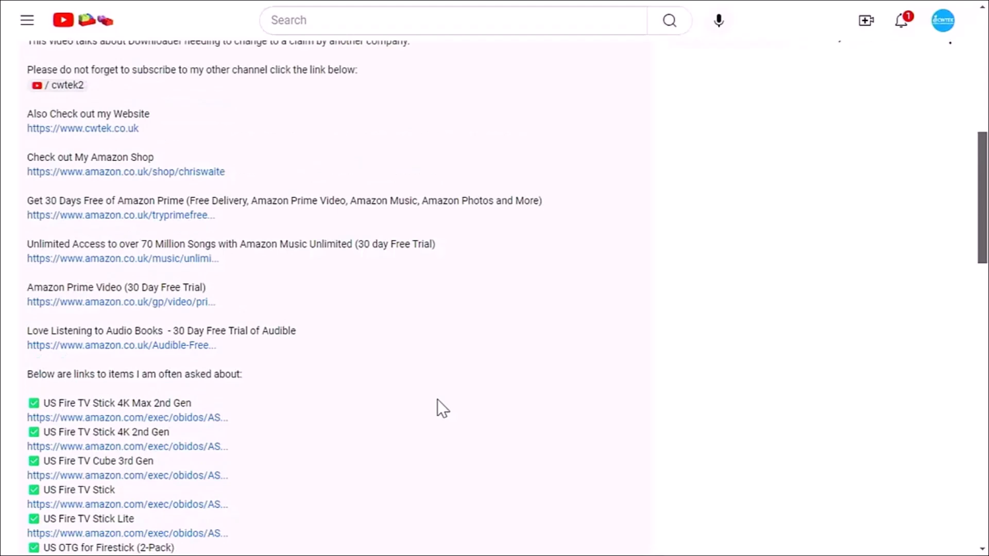
scroll("up", 3)
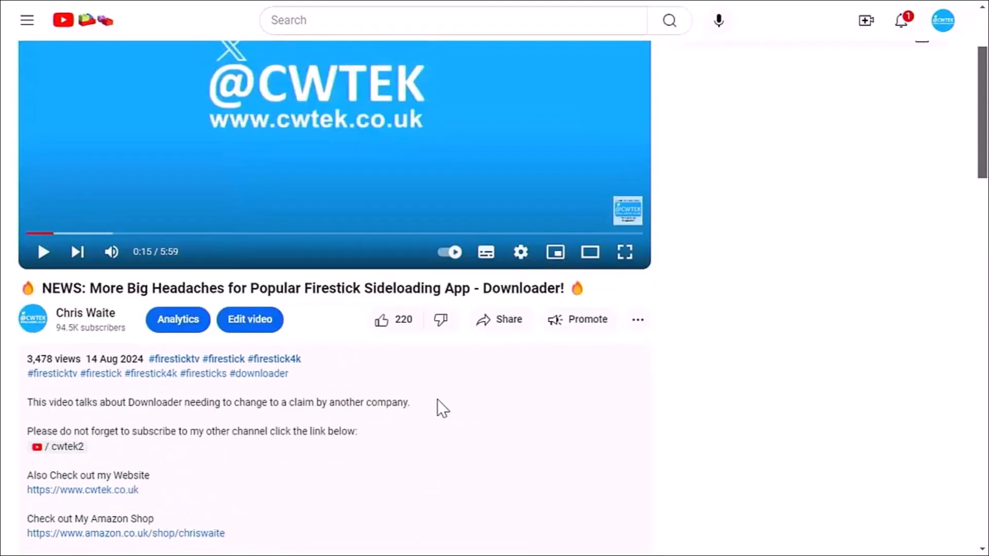
left_click(638, 319)
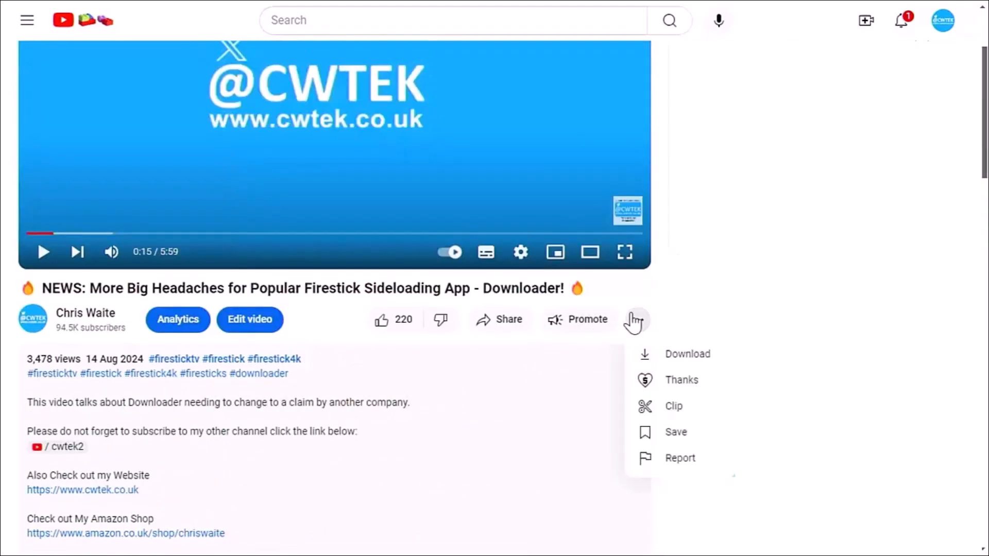
left_click(681, 380)
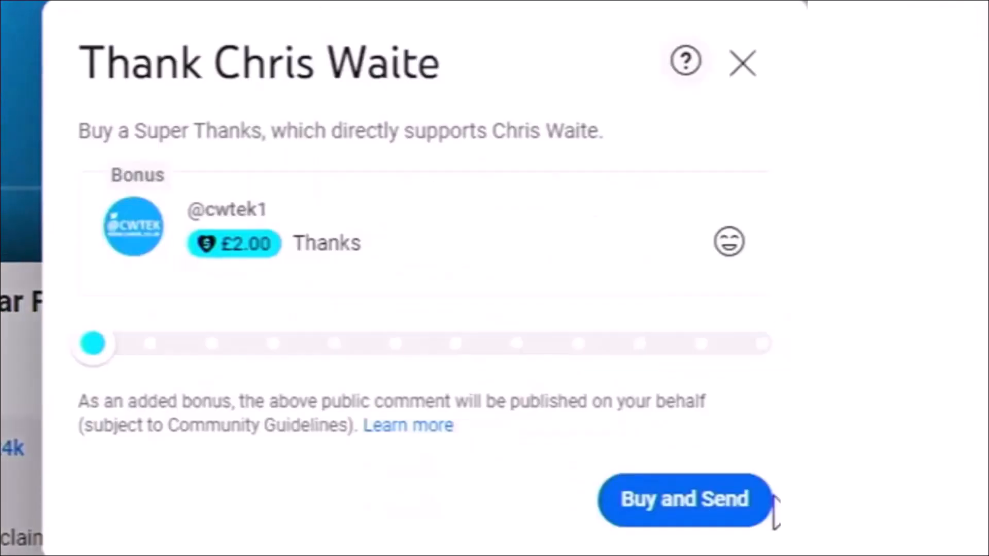
mouse_move(101, 362)
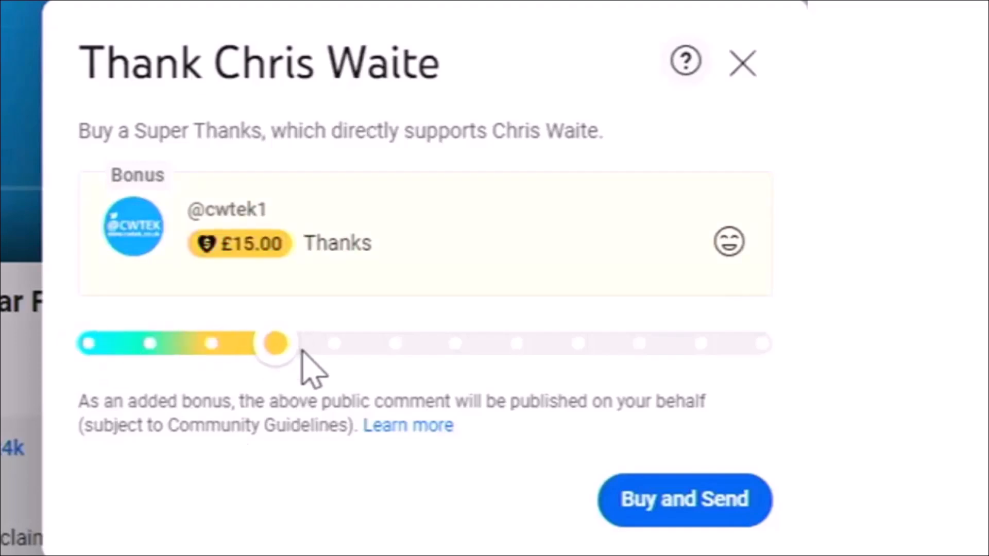
left_click(742, 63)
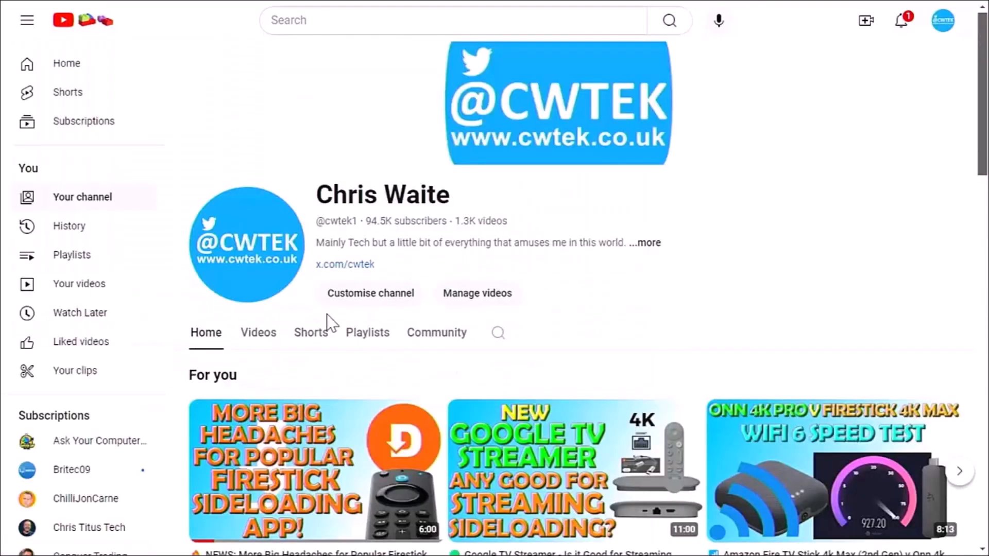
scroll("down", 3)
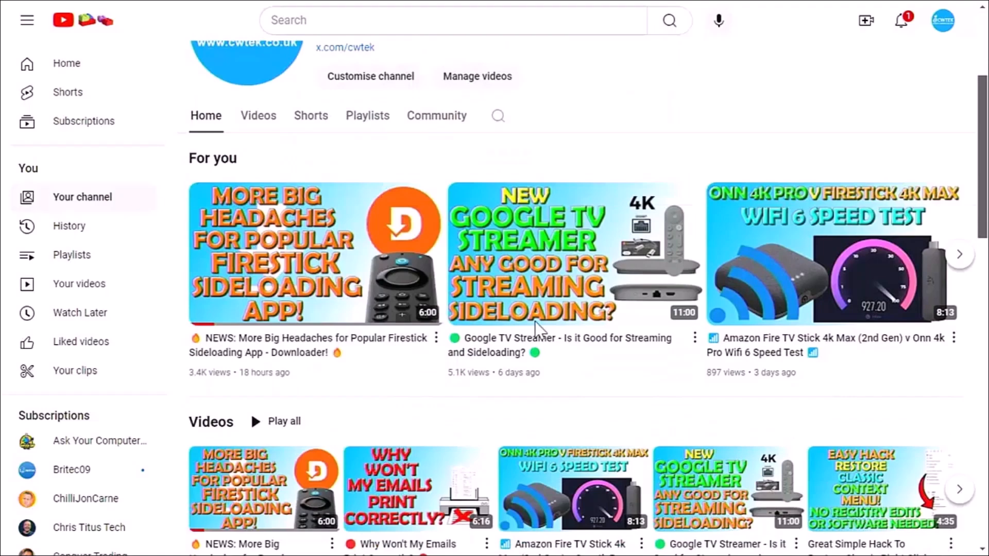
scroll("down", 3)
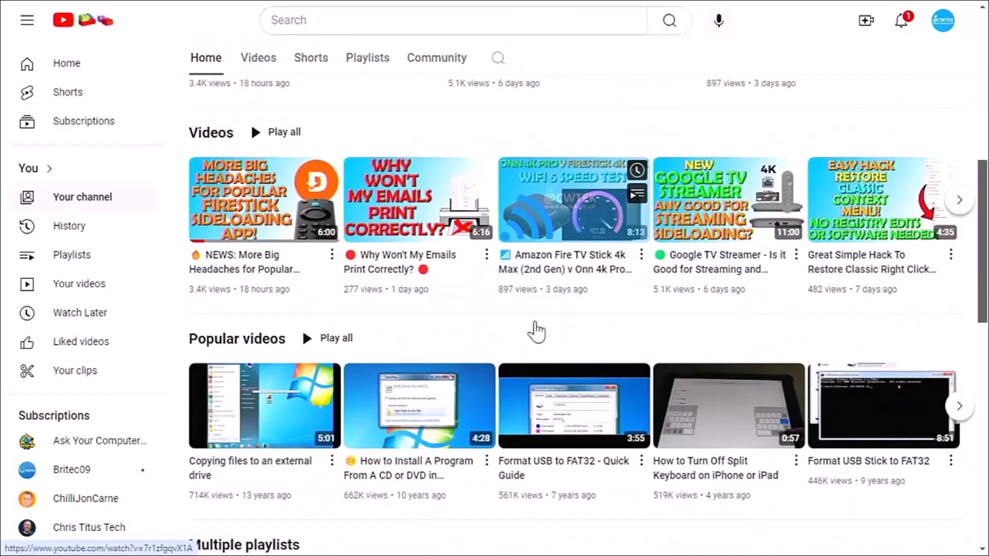
scroll("down", 3)
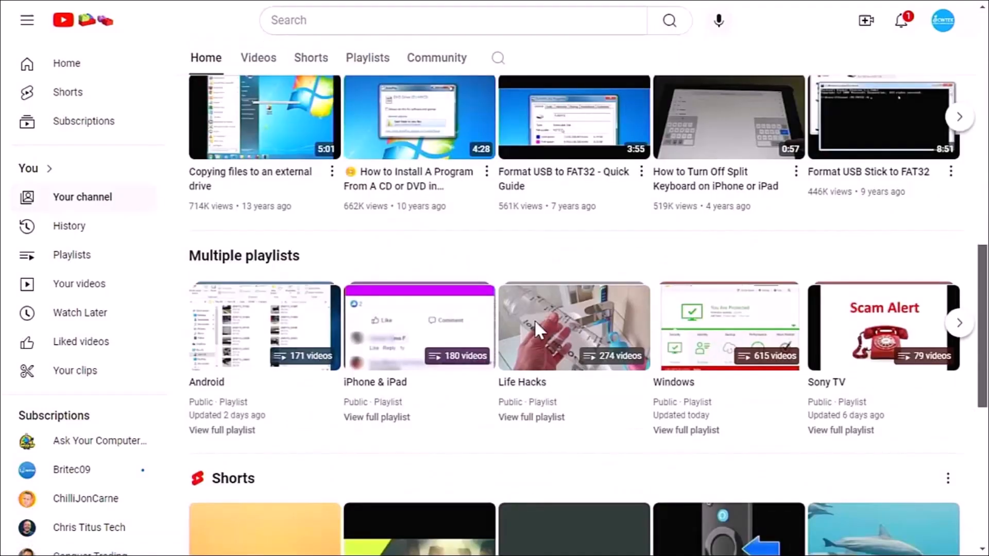
scroll("down", 3)
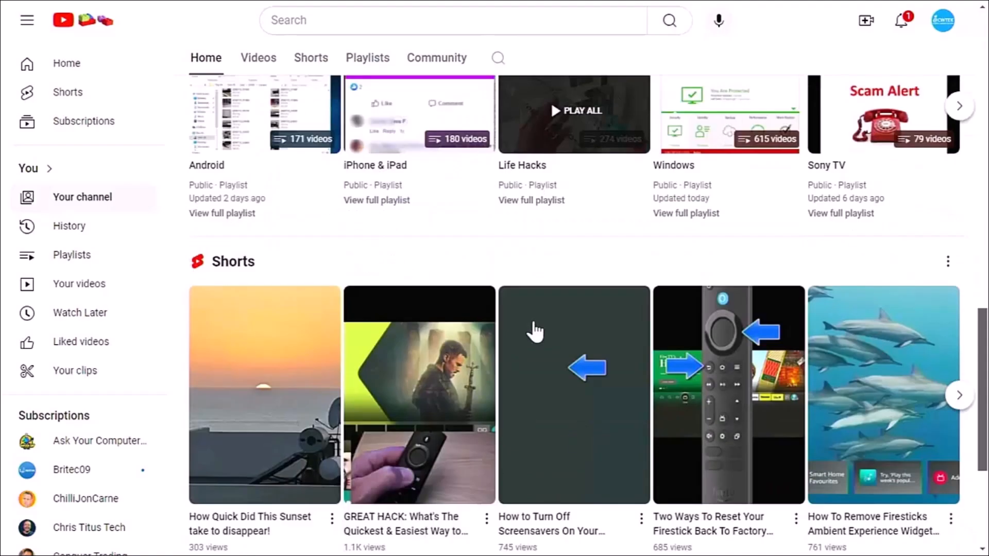
scroll("down", 3)
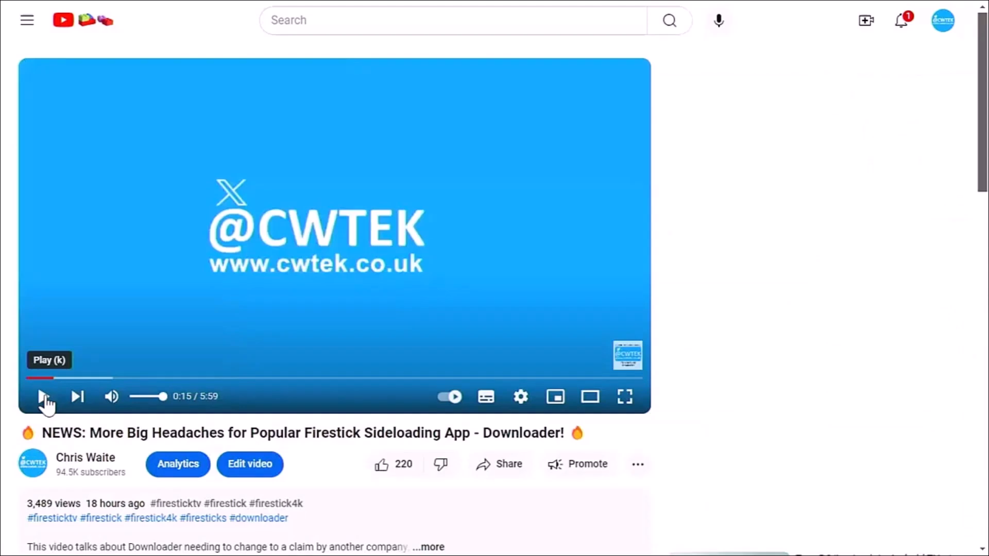
mouse_move(396, 464)
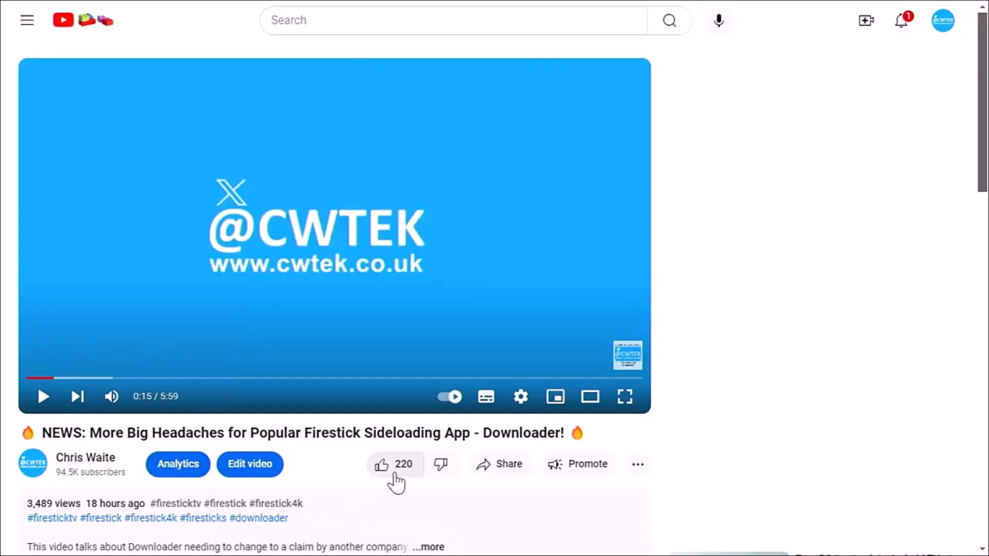
Open YouTube's share window for the Firestick news video
left_click(499, 464)
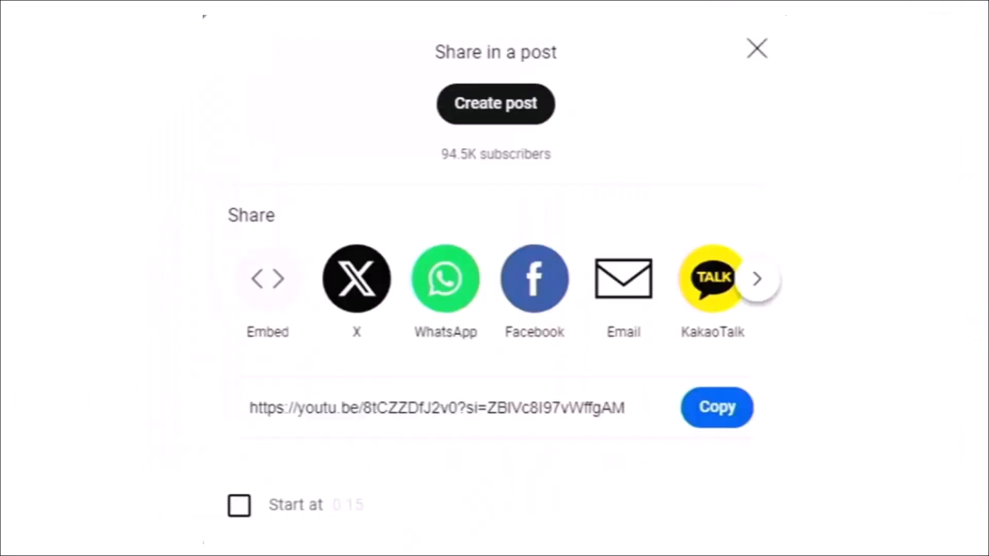